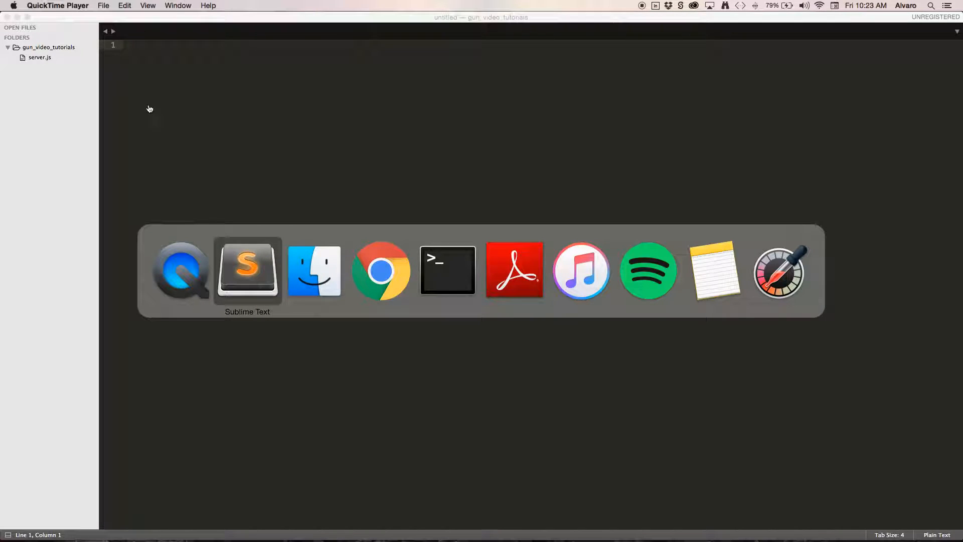
mouse_move(447, 270)
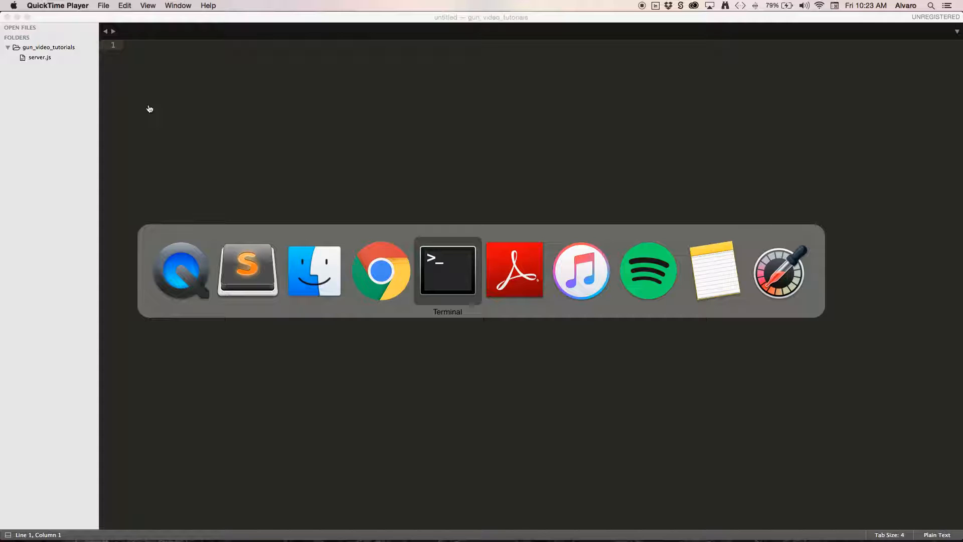
Switch from Sublime Text to Chrome showing the npmjs.com homepage.
click(447, 271)
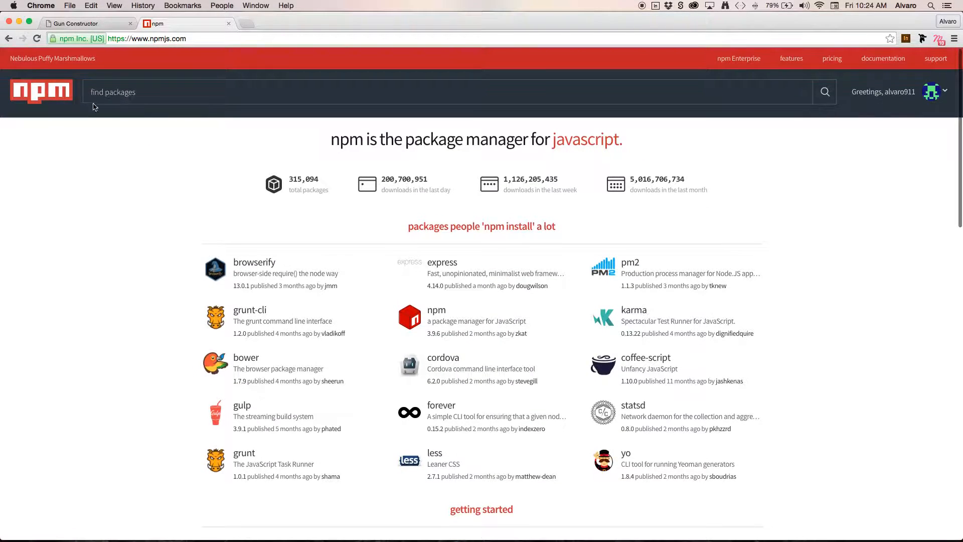
Search npmjs.com for 'gun' and open the gun package page.
click(124, 91)
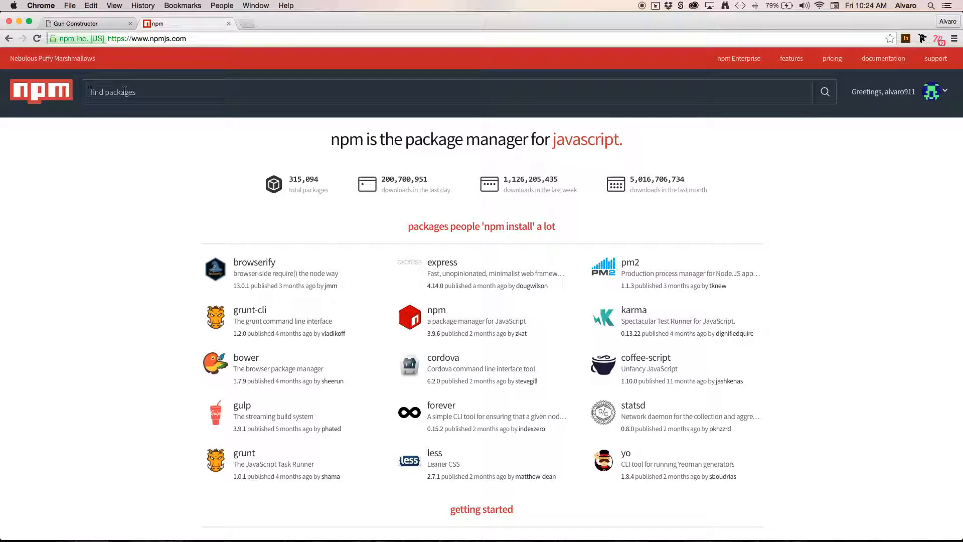
text(gun)
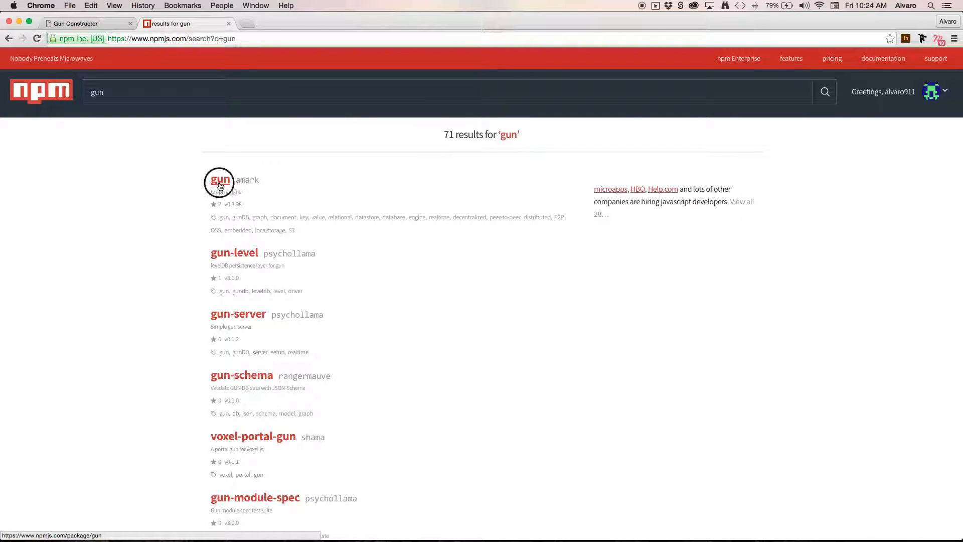
click(218, 181)
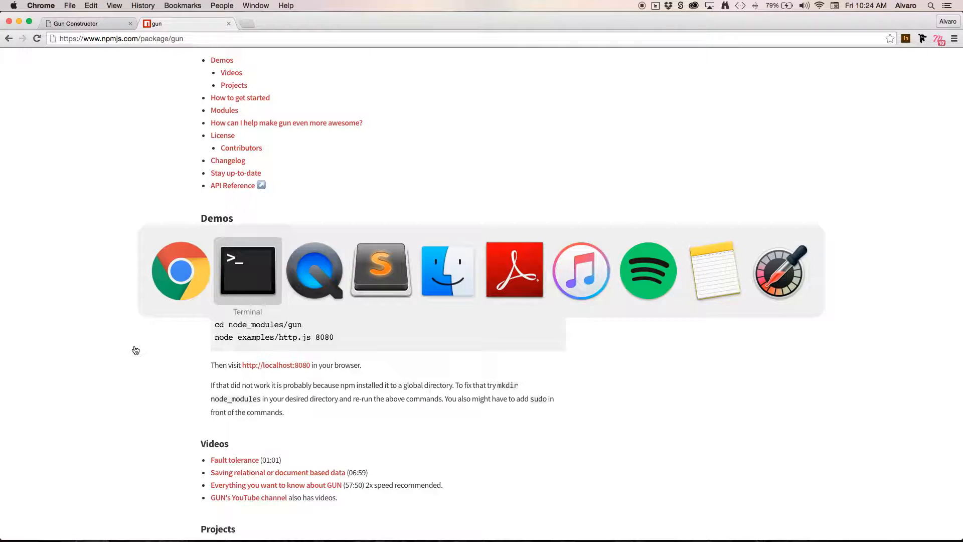
Enter 'npm install gun' in Terminal and position the window beside the project folder.
click(246, 270)
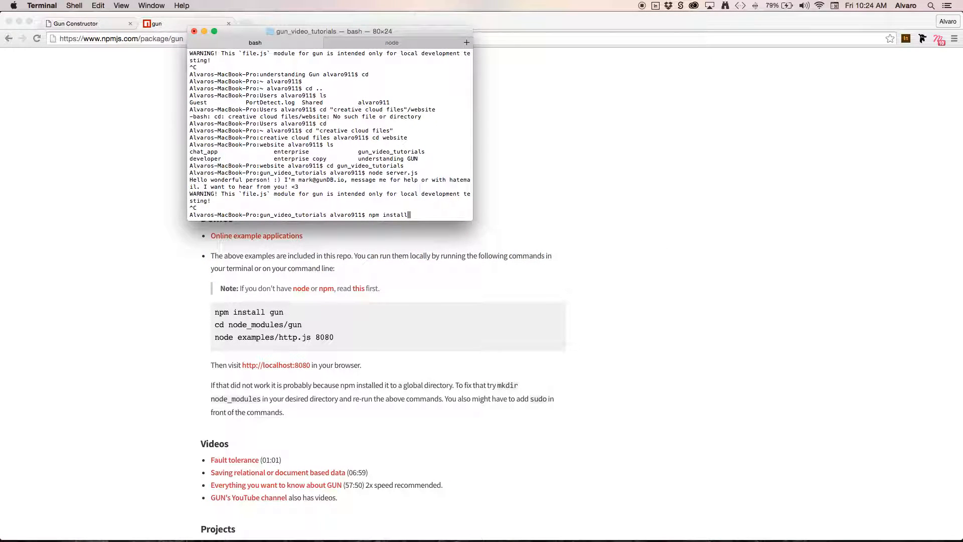
text(gun)
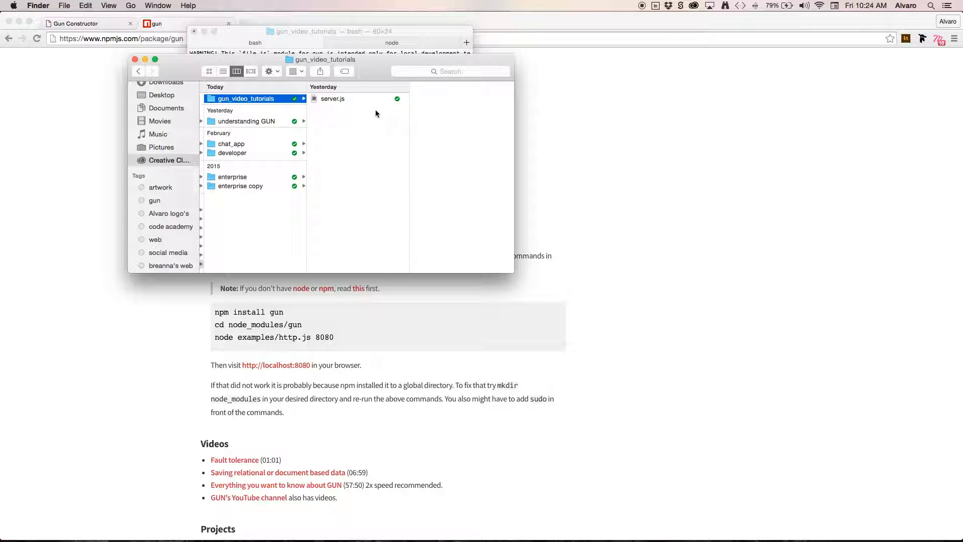
mouse_move(338, 148)
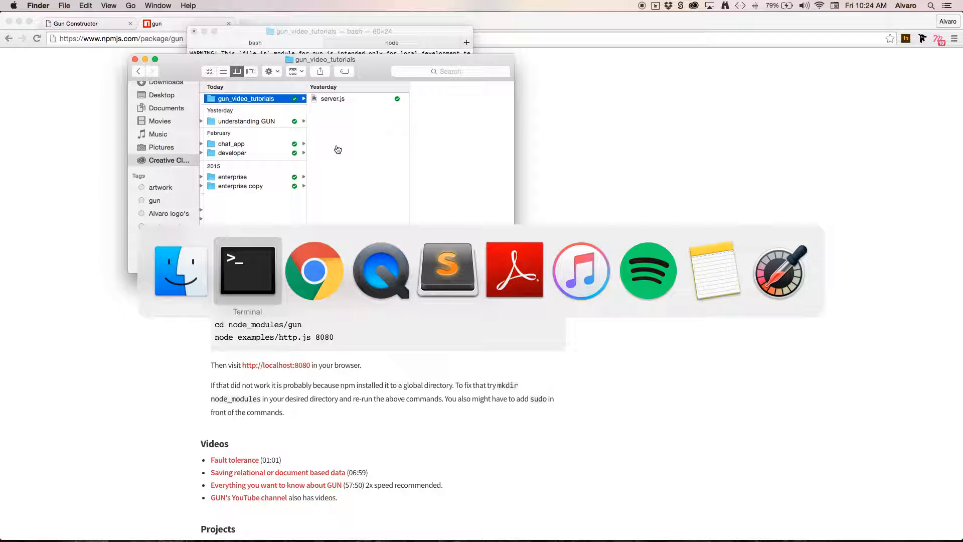
click(246, 270)
text(npm install gun)
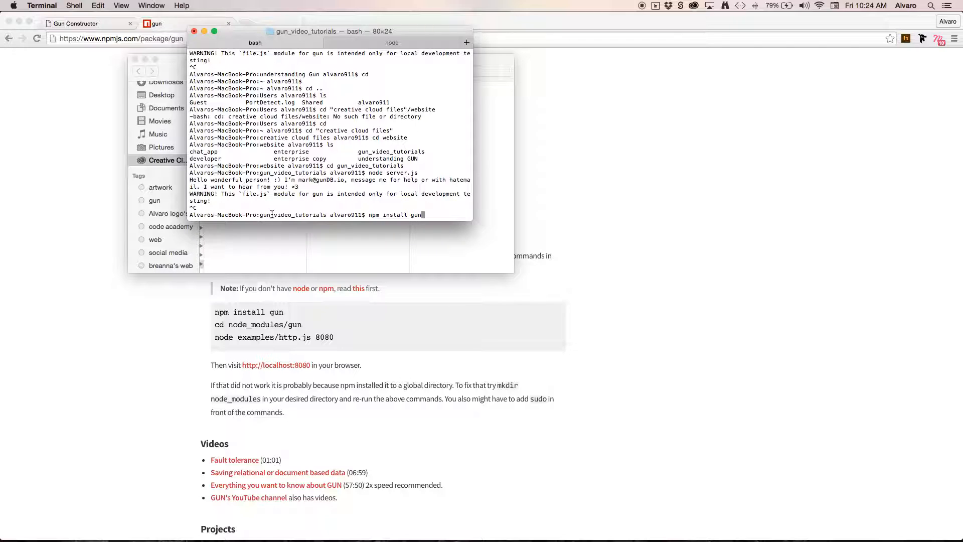
mouse_move(261, 215)
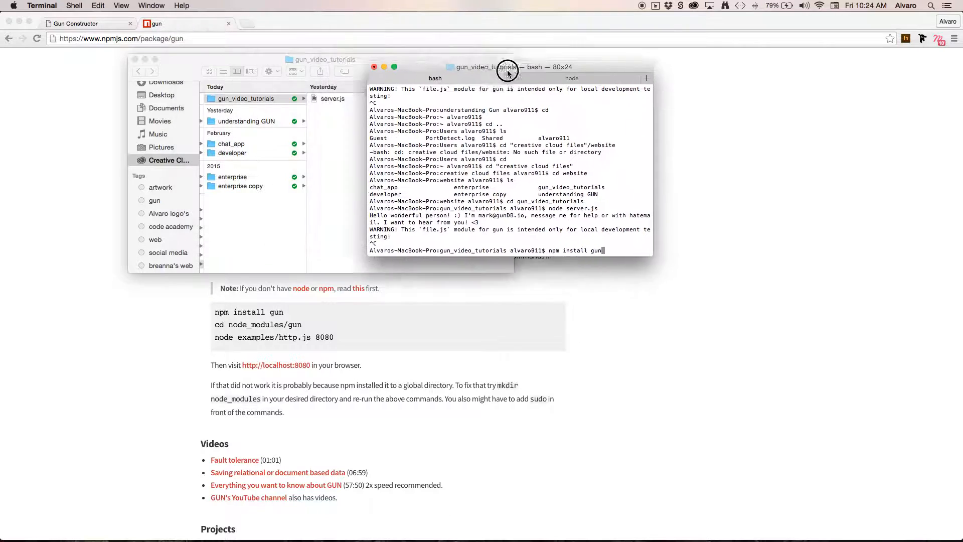
drag(507, 66, 547, 83)
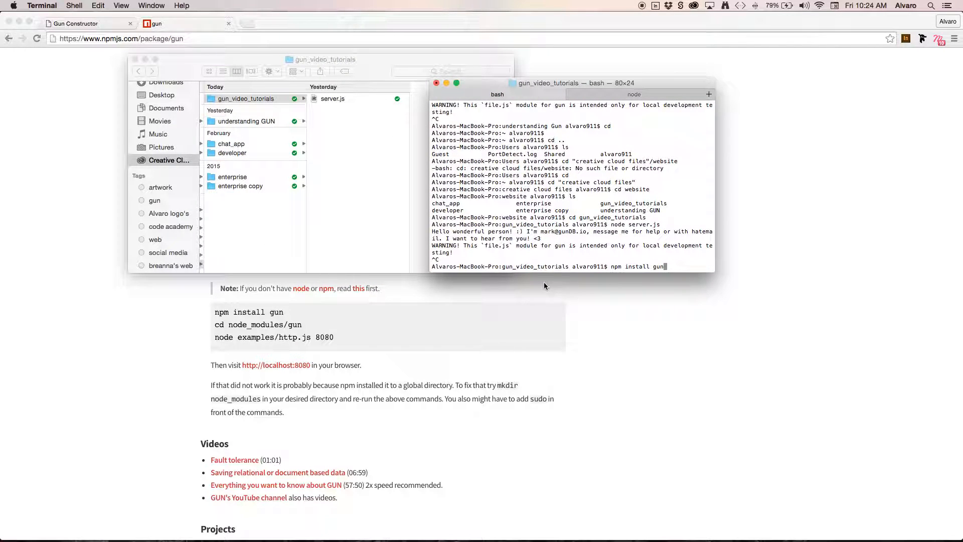
mouse_move(570, 308)
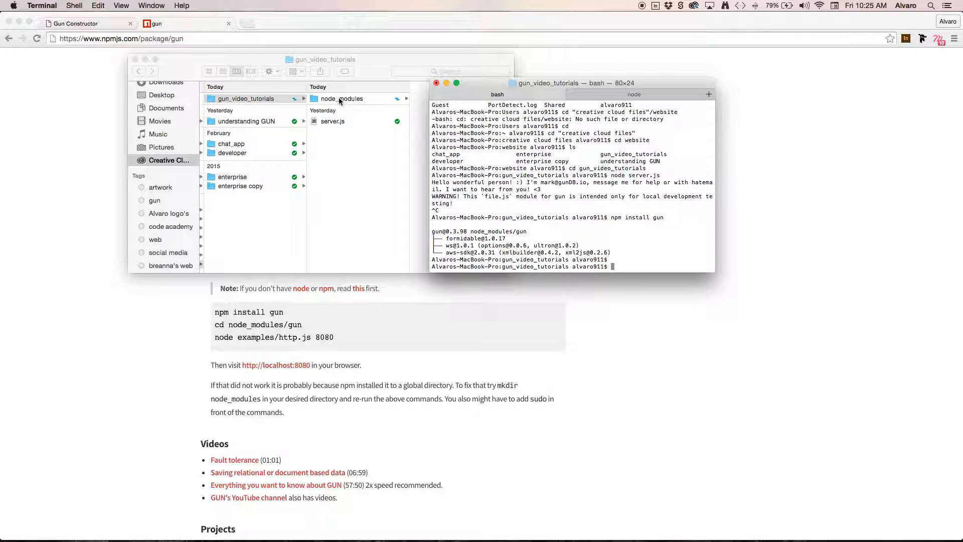
Open node_modules in Finder and look inside the gun package folder.
click(341, 98)
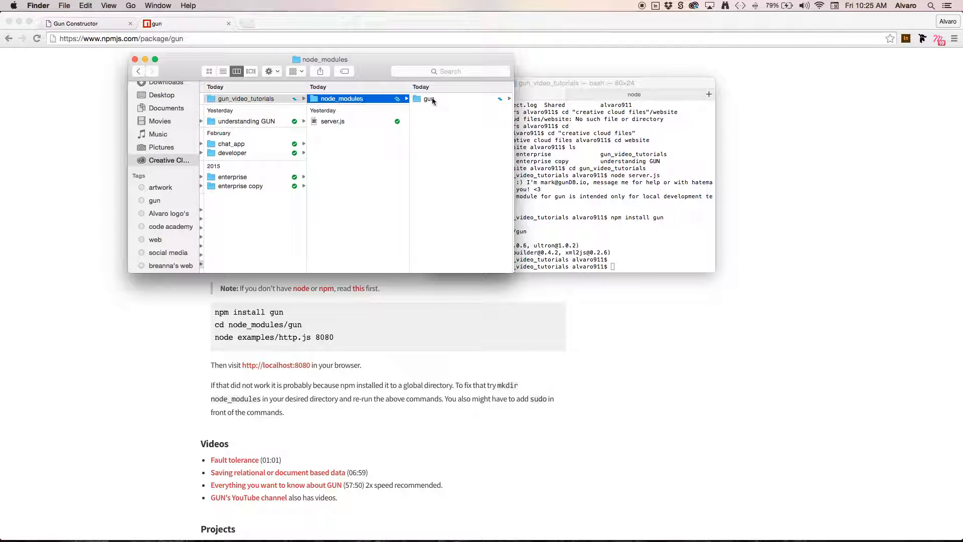
click(429, 99)
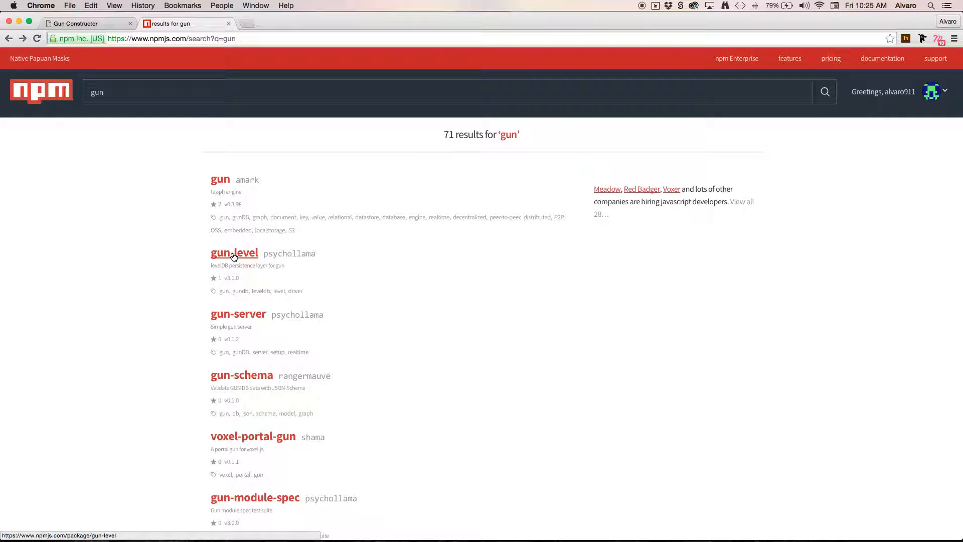
Browse the gun-level package page, then open the gun-server package page.
click(234, 253)
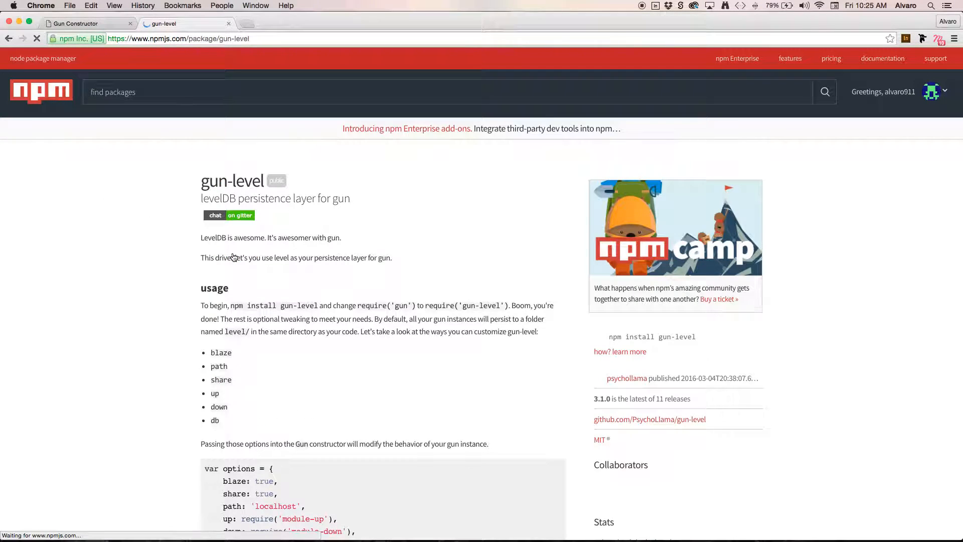
scroll(down, 3)
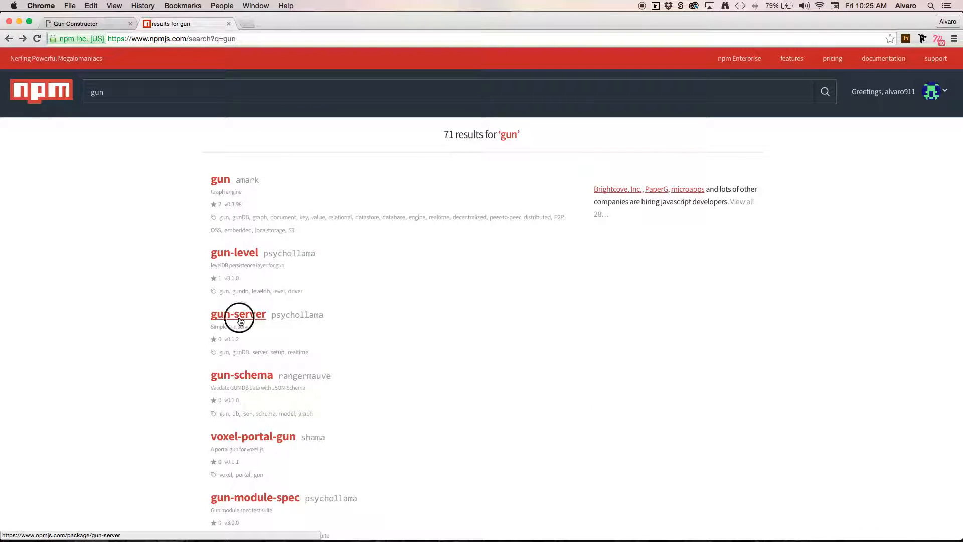
click(238, 315)
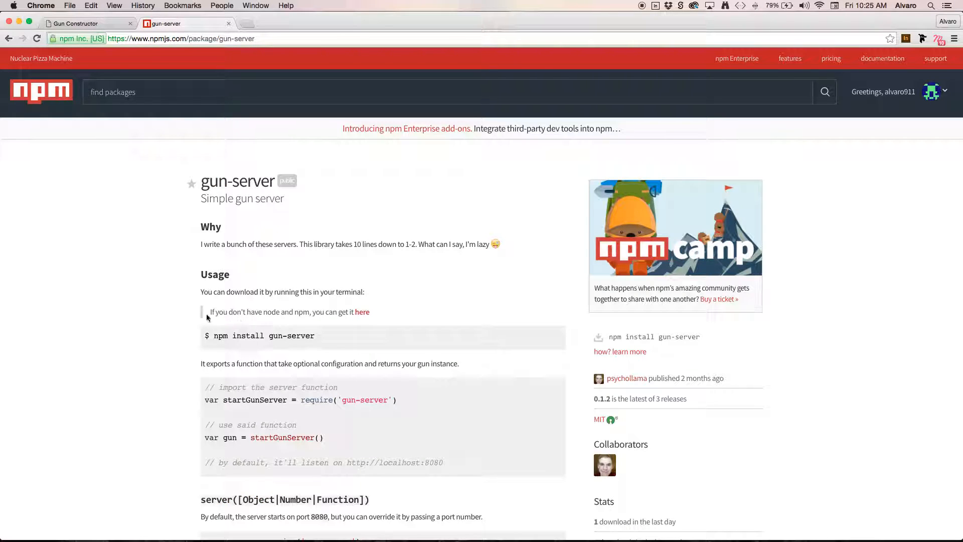
mouse_move(135, 314)
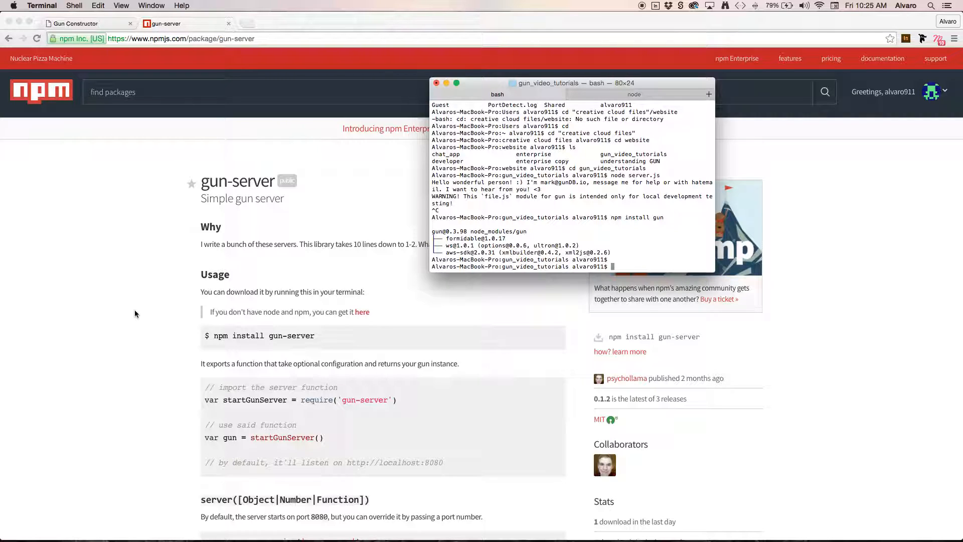
Run 'npm install gun-server --save' and check the gun-server folder in node_modules.
text(npm install gun-s)
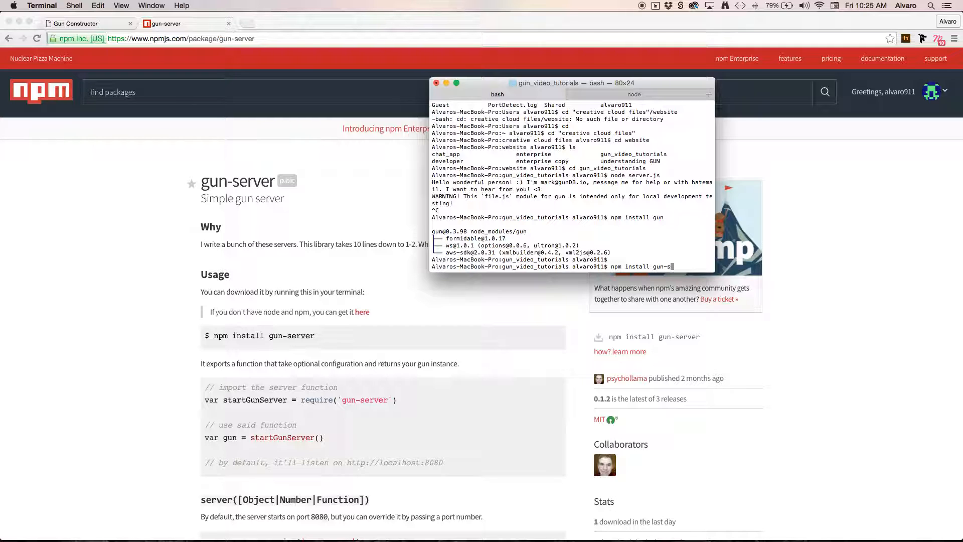
text(erver --save)
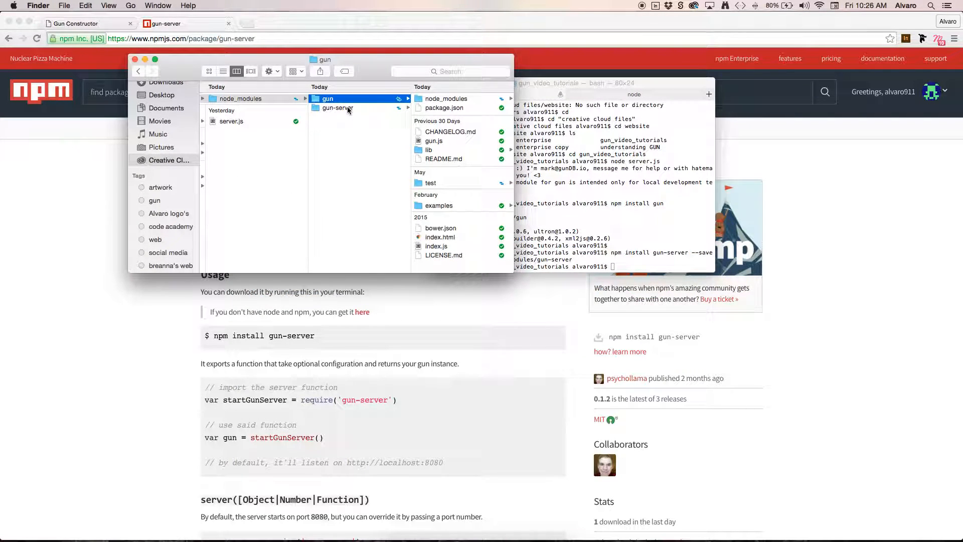
click(591, 83)
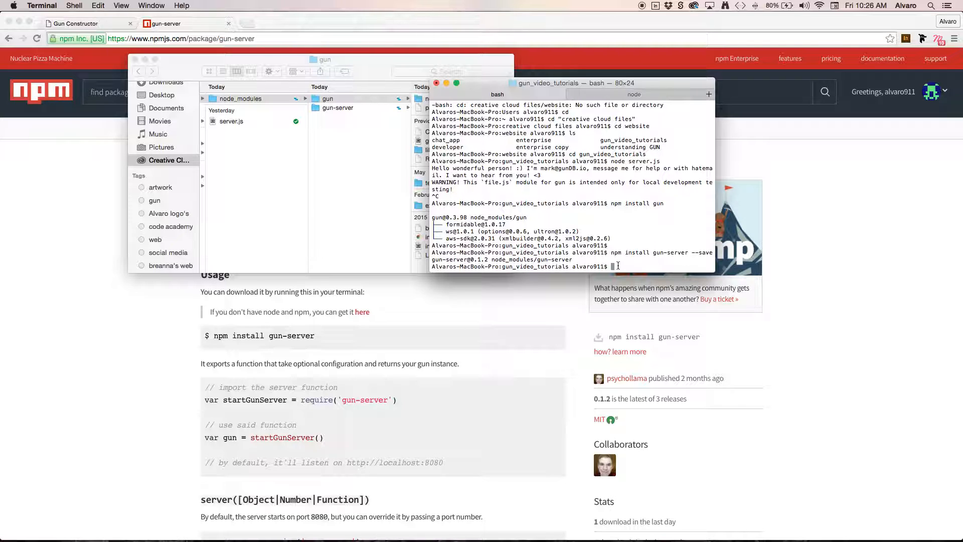
text(npm inst)
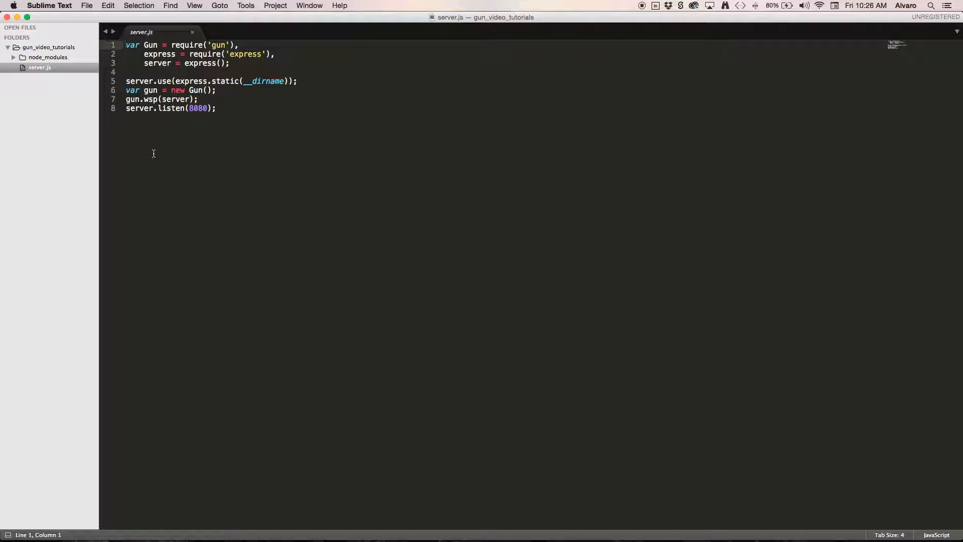
mouse_move(176, 148)
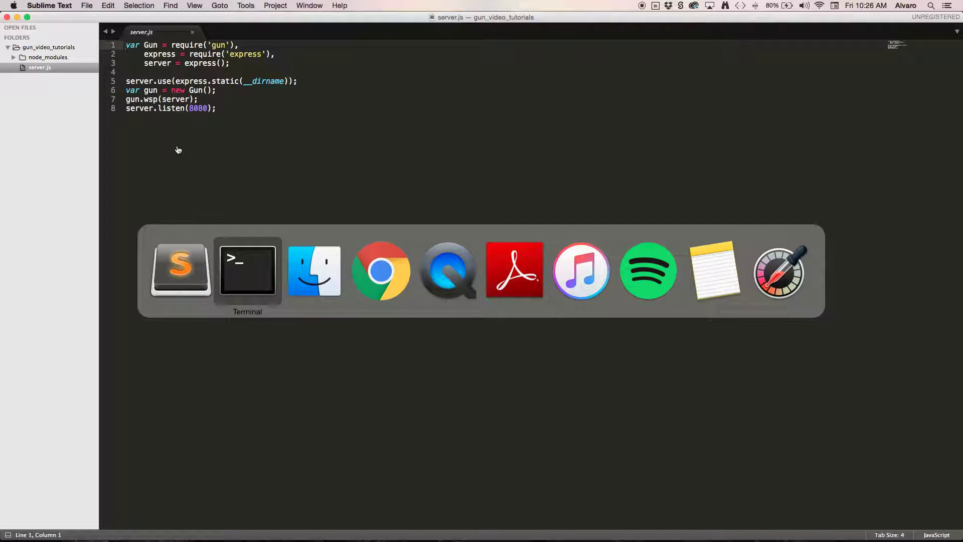
Start the server by running 'node server.js' in Terminal.
click(314, 271)
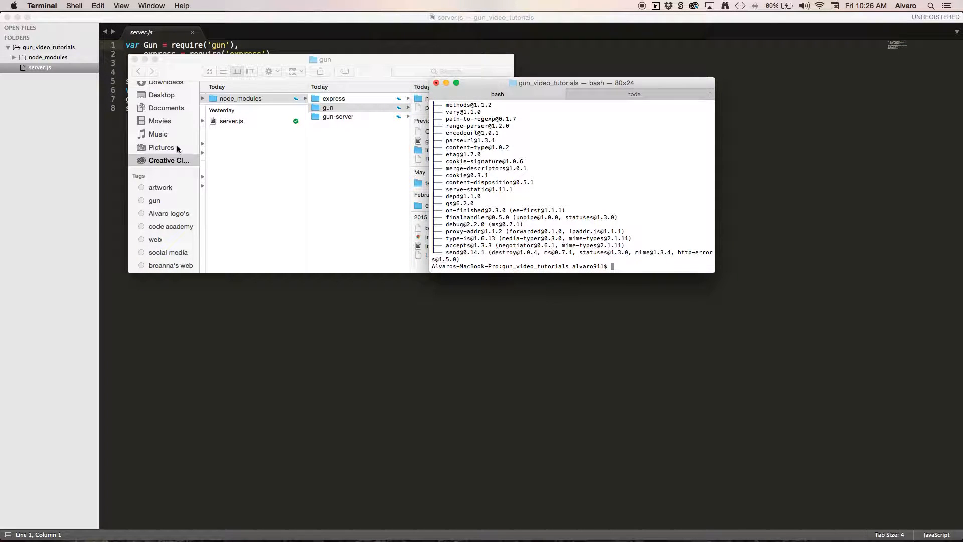
text(node)
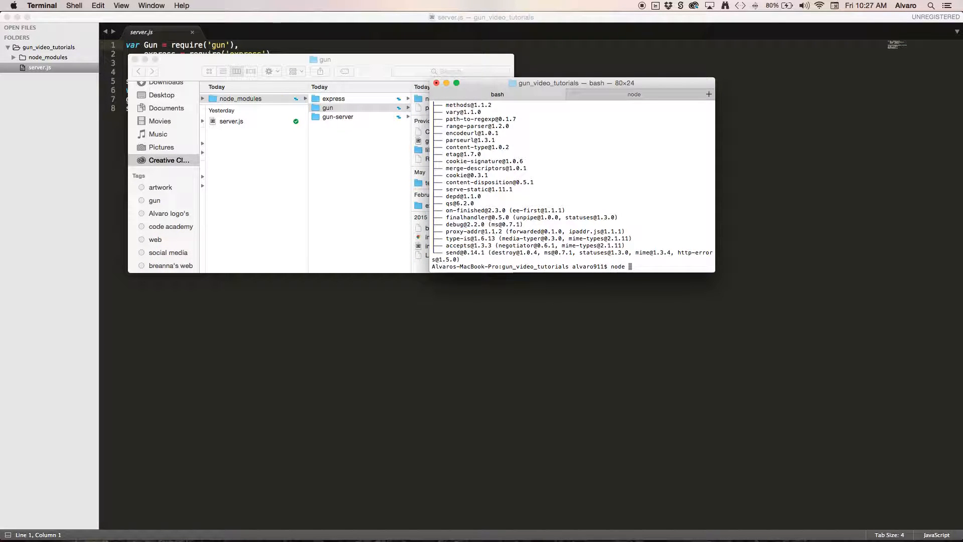
text(server)
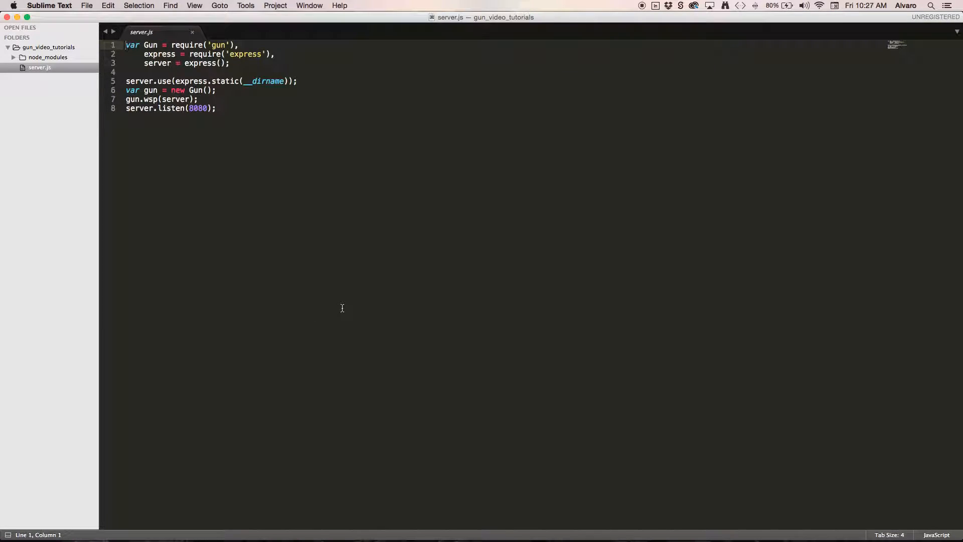
Create a new file and save it as test.html in gun_video_tutorials.
key(cmd+n)
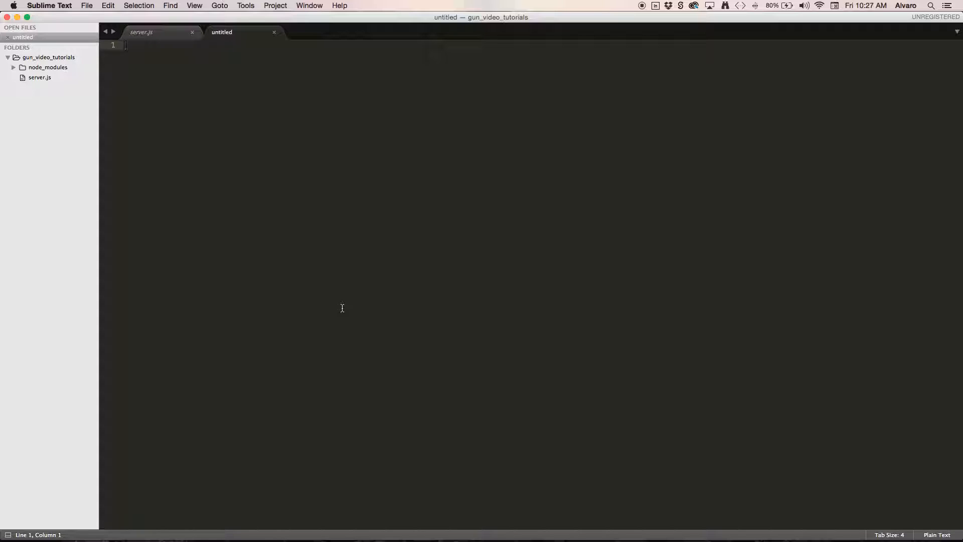
key(cmd+s)
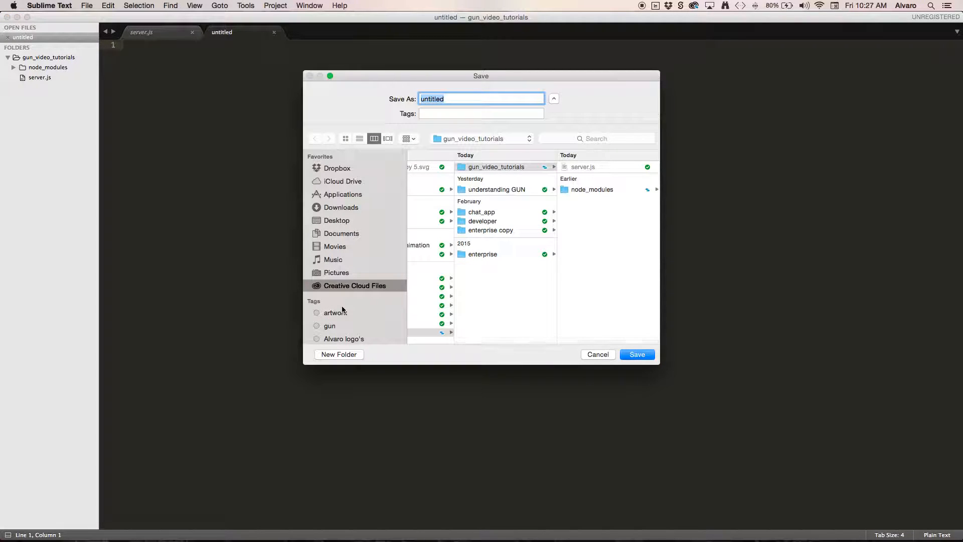
text(test.h)
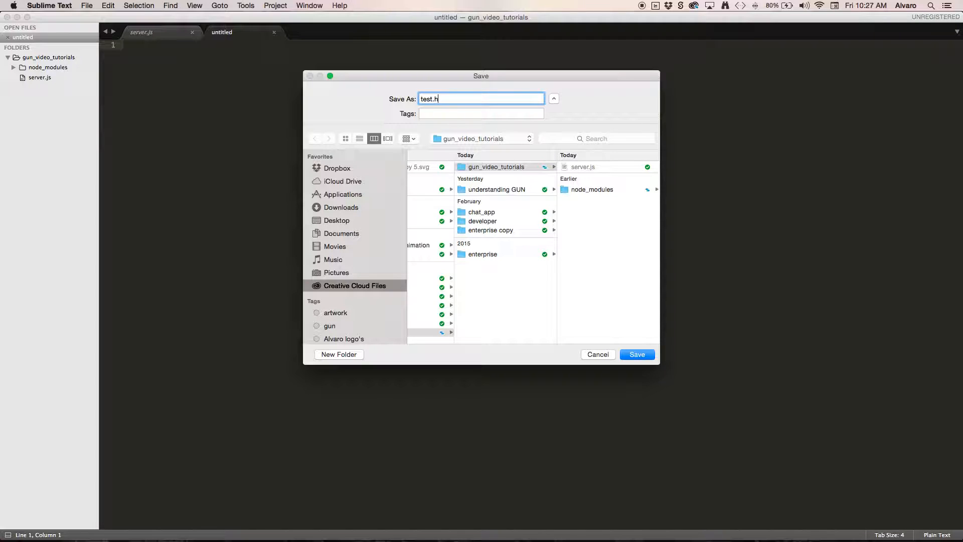
text(tm)
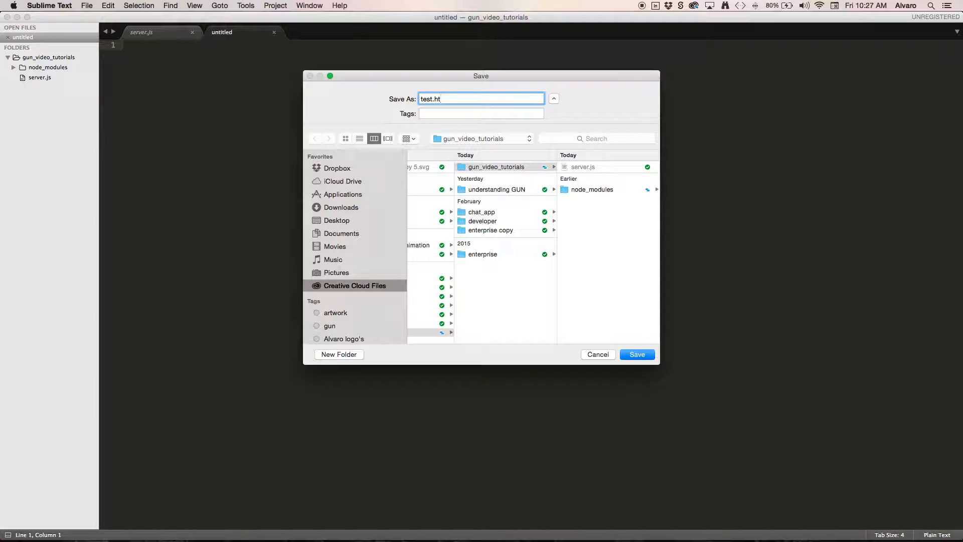
text(ml)
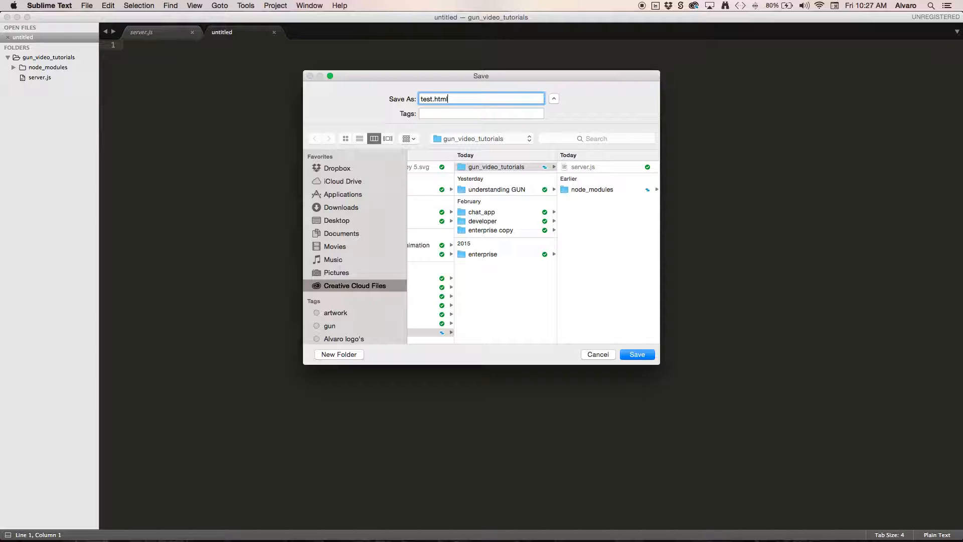
click(637, 354)
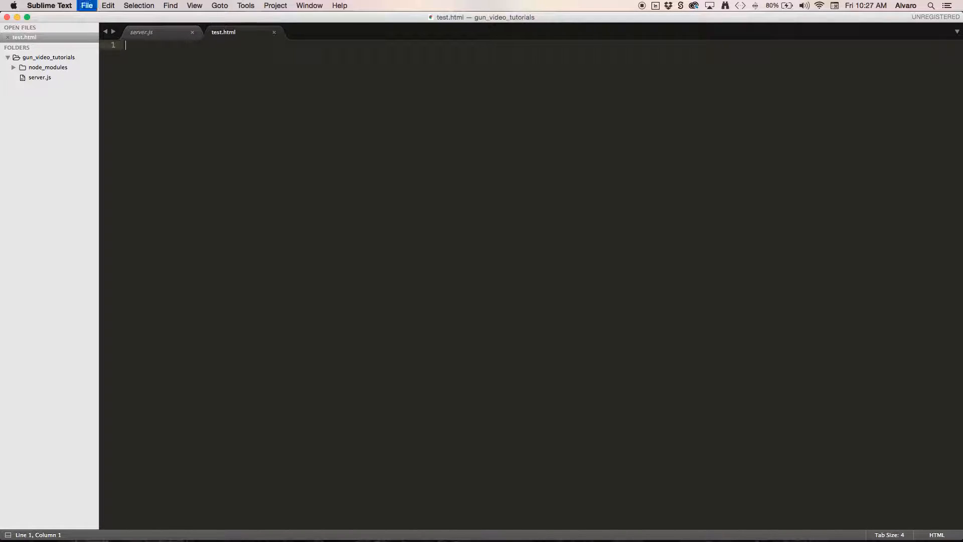
Expand the html snippet into a basic HTML page skeleton.
text(html)
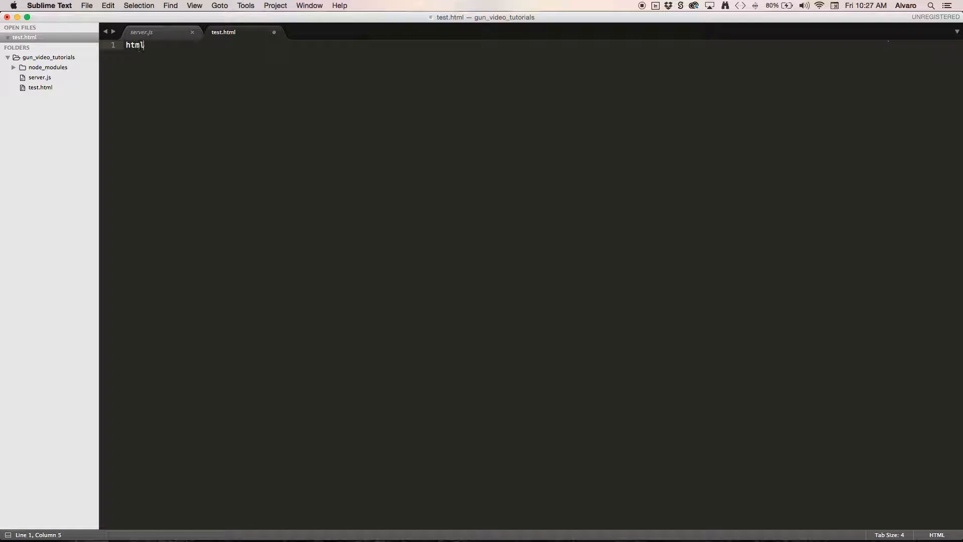
key(Tab)
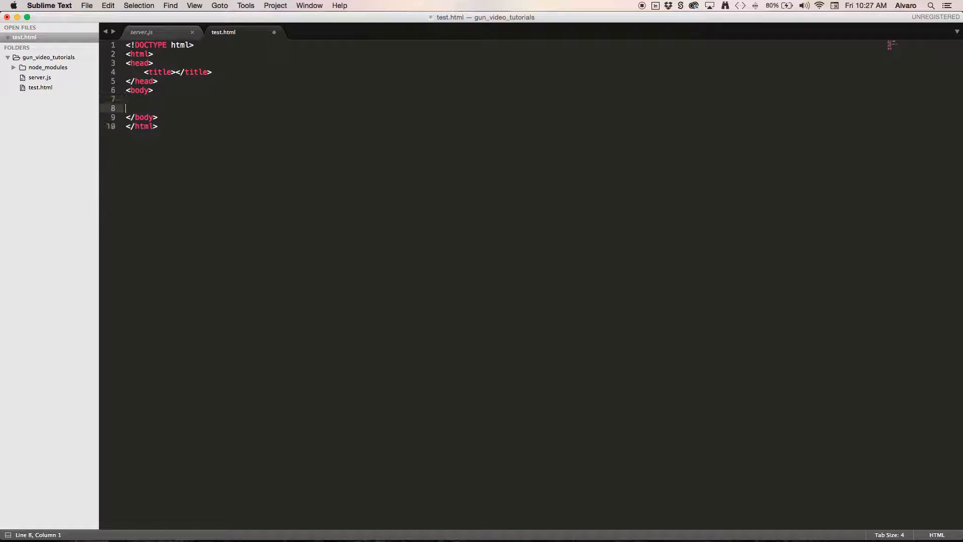
key(tab)
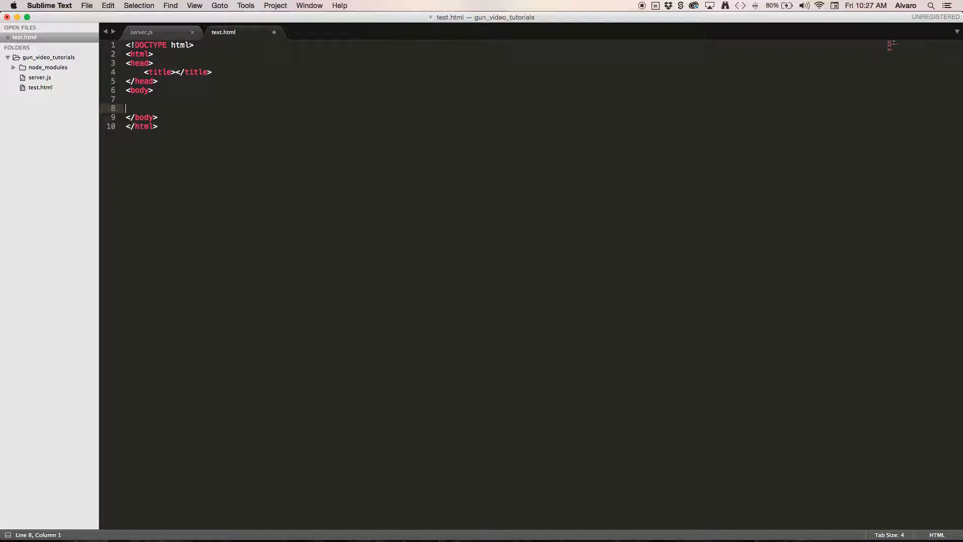
Add a script tag with src="gun.js" inside the body.
text(scri)
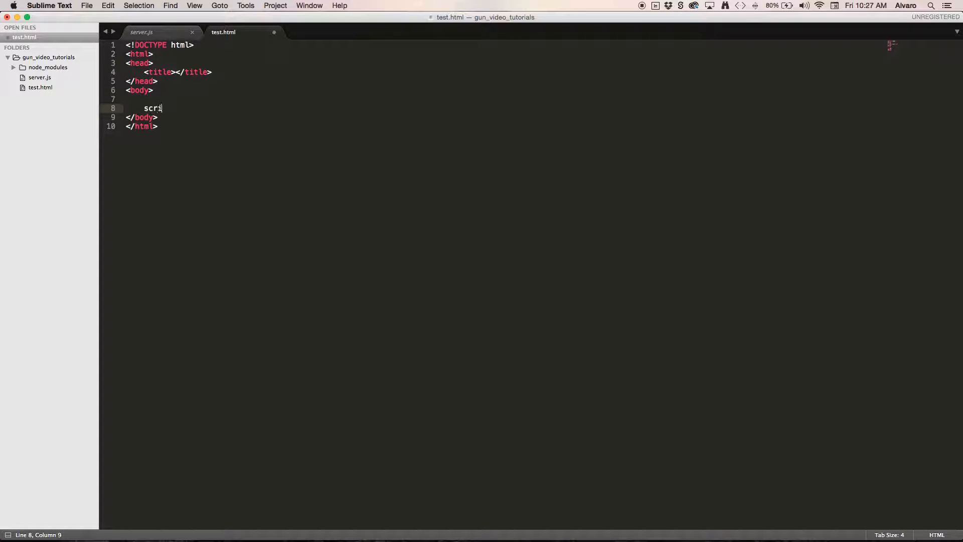
key(Tab)
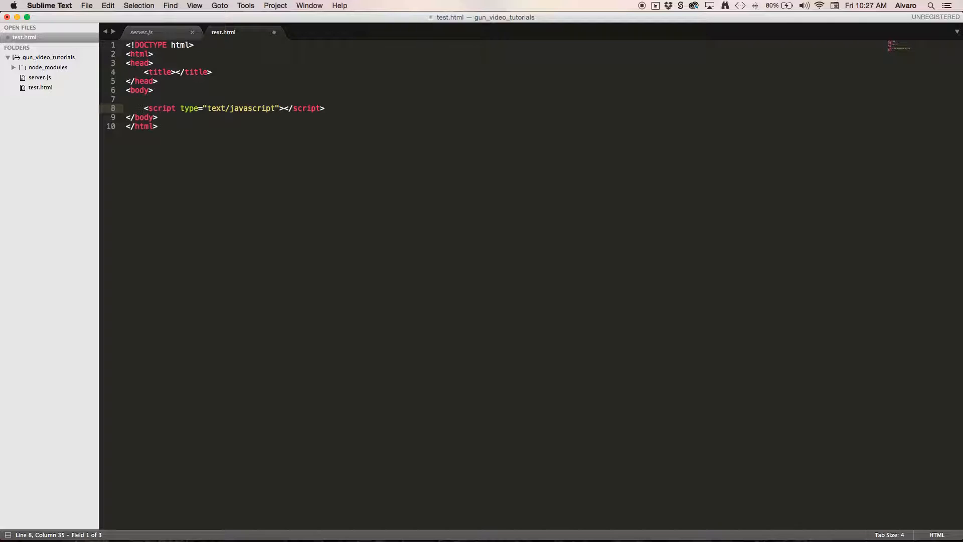
text(src)
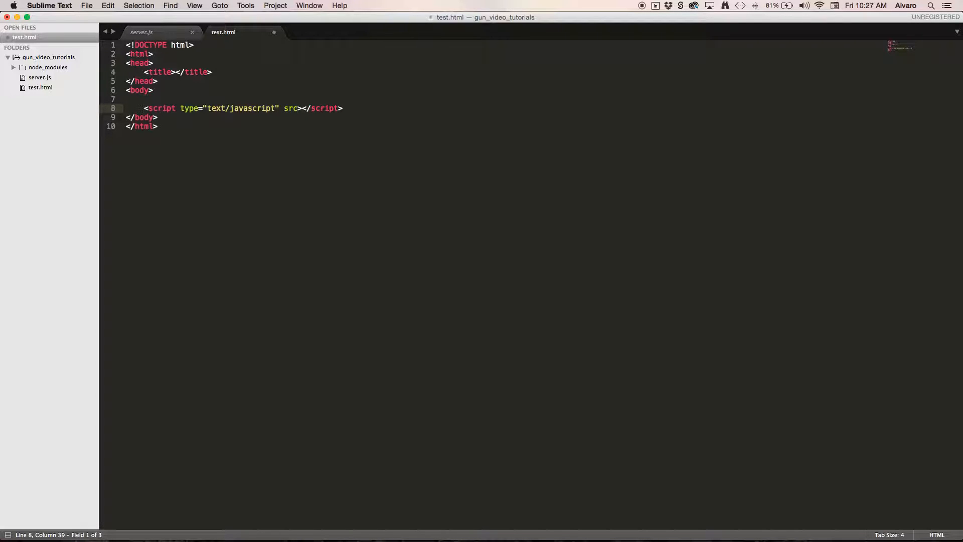
text(+)
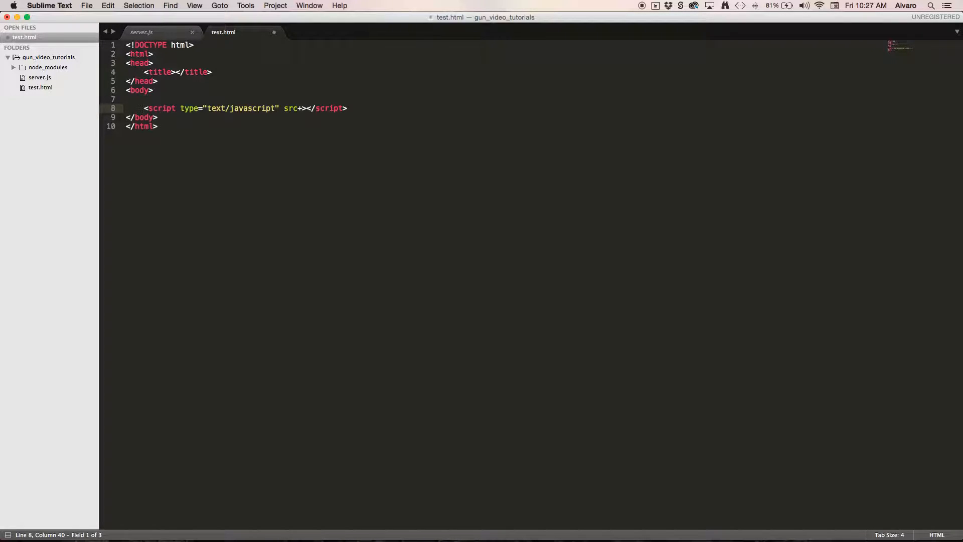
text("")
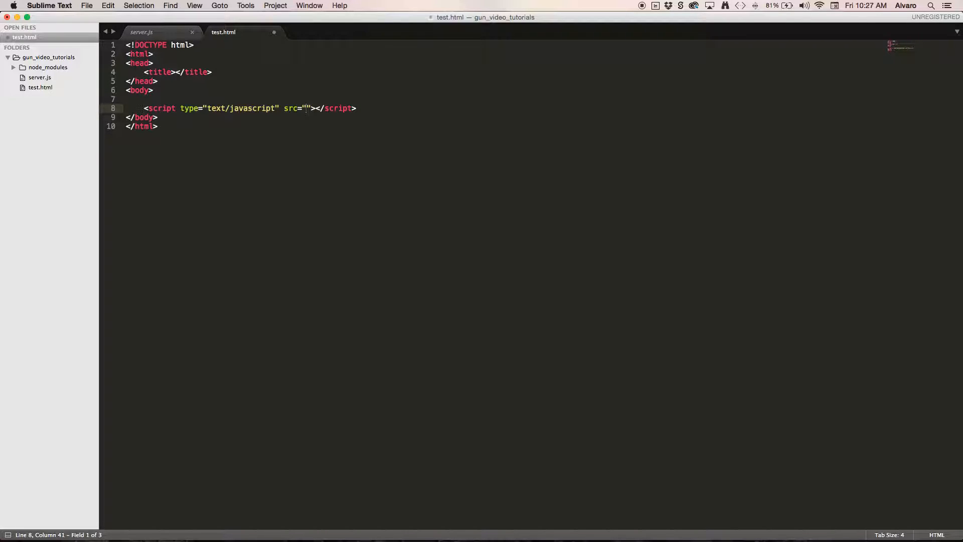
text(gun.js)
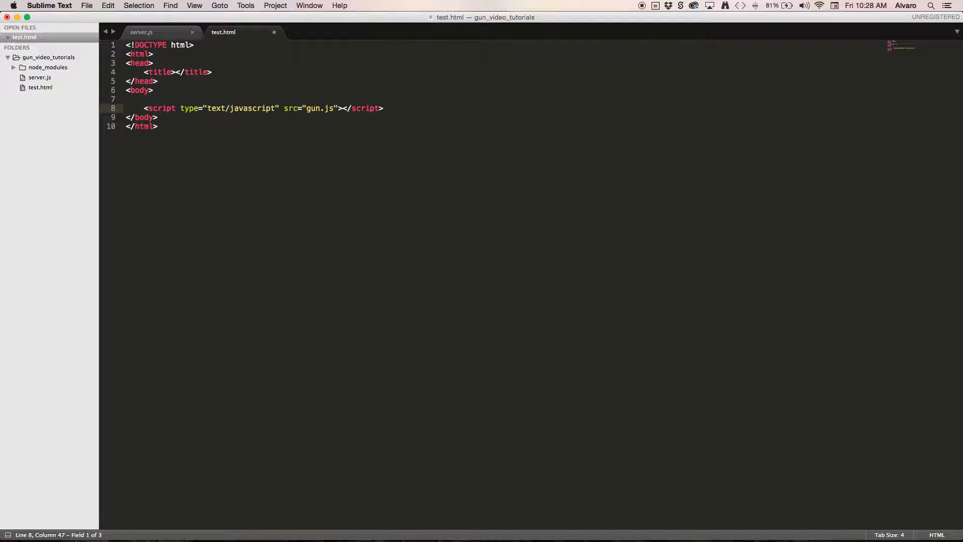
click(366, 108)
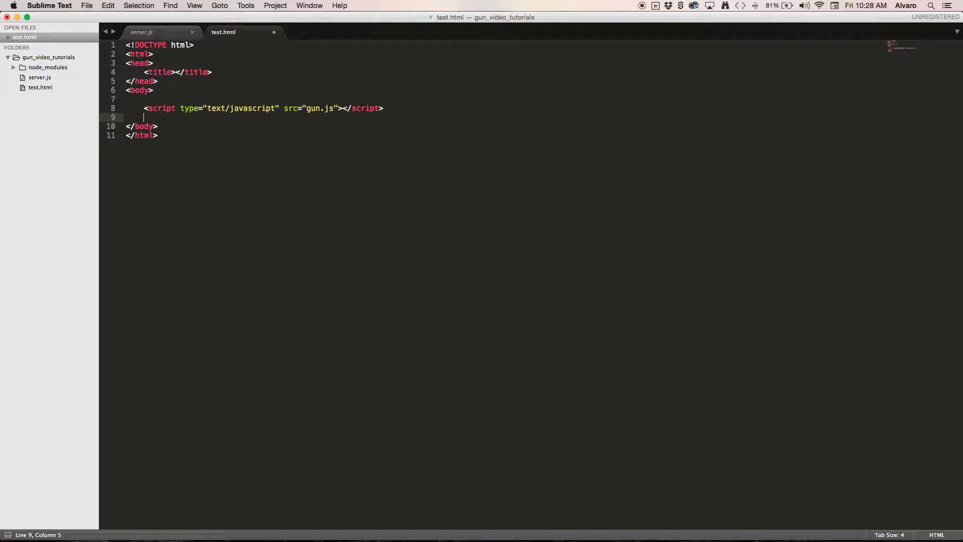
Add an empty inline script element without a type attribute after it.
text(scr)
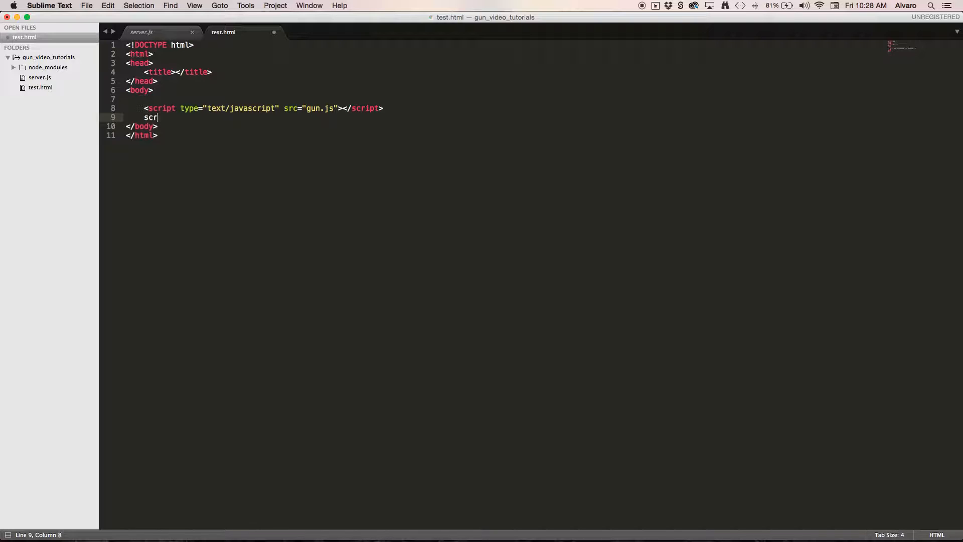
key(Tab)
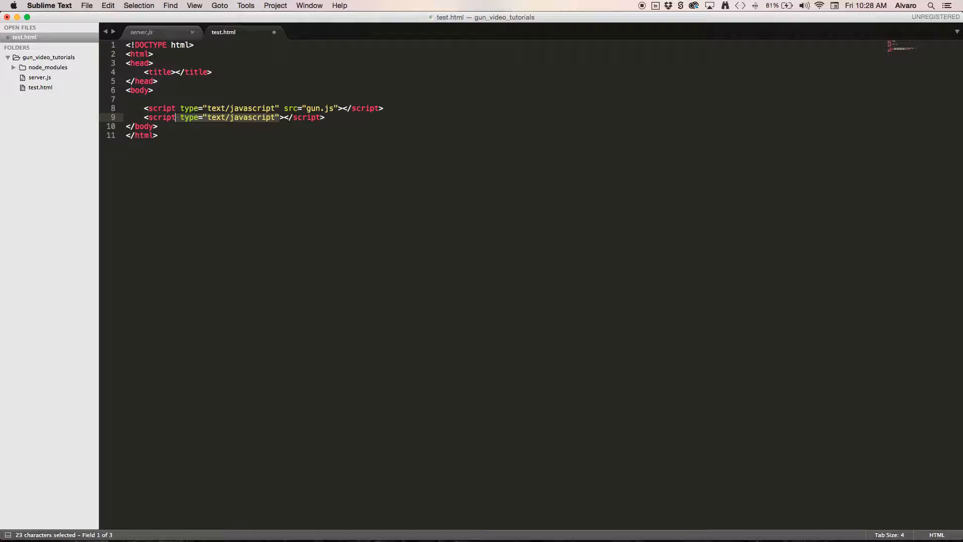
key(Delete)
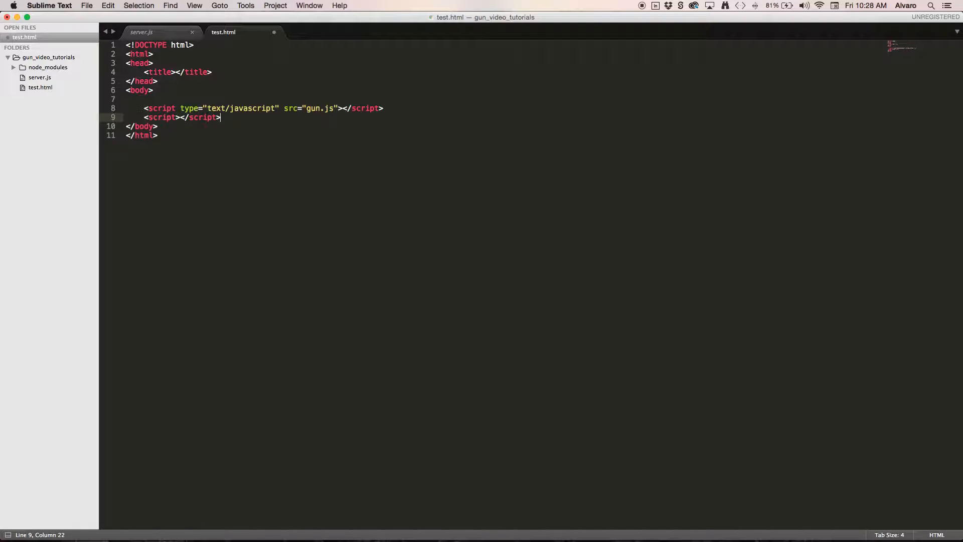
click(184, 117)
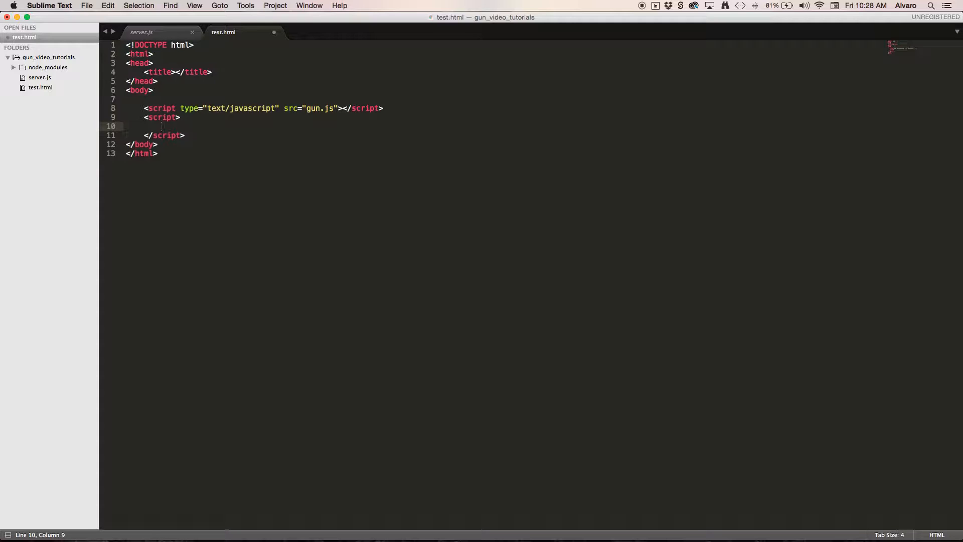
click(381, 270)
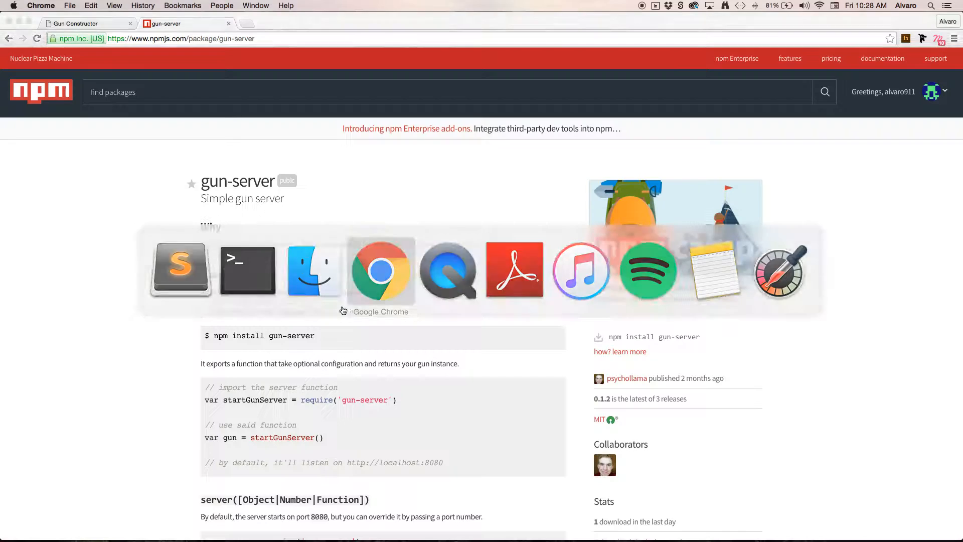
mouse_move(74, 22)
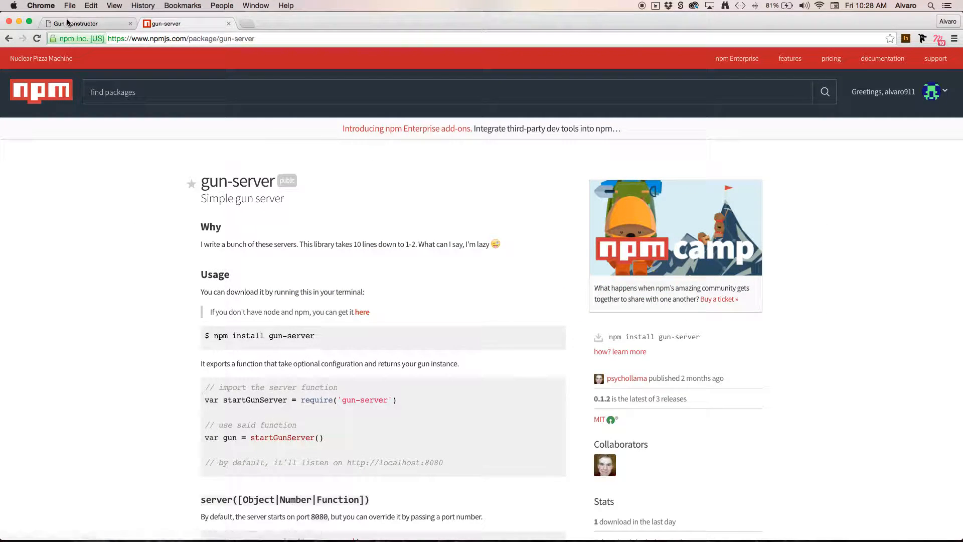
Show Chrome's Gun Constructor tab documenting Gun(options).
click(70, 24)
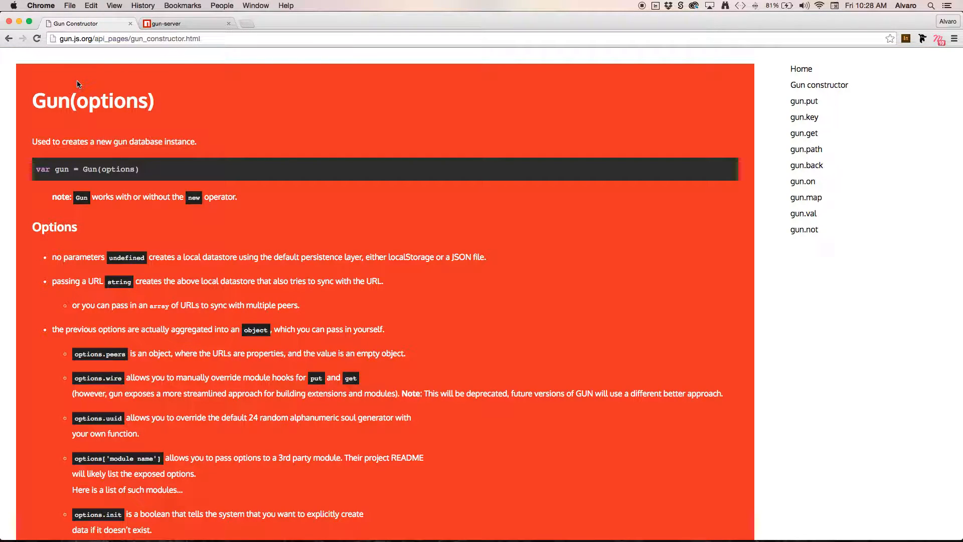
mouse_move(110, 90)
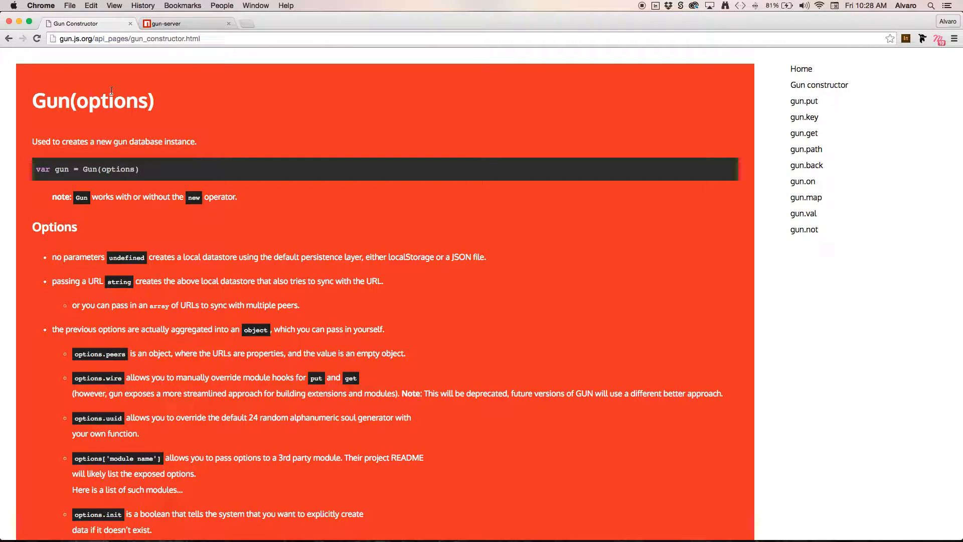
mouse_move(65, 156)
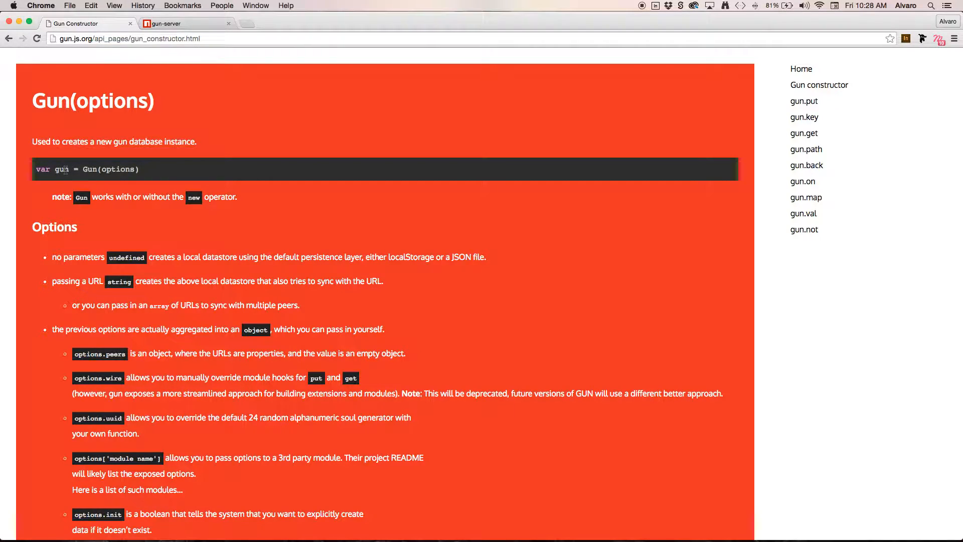
mouse_move(89, 169)
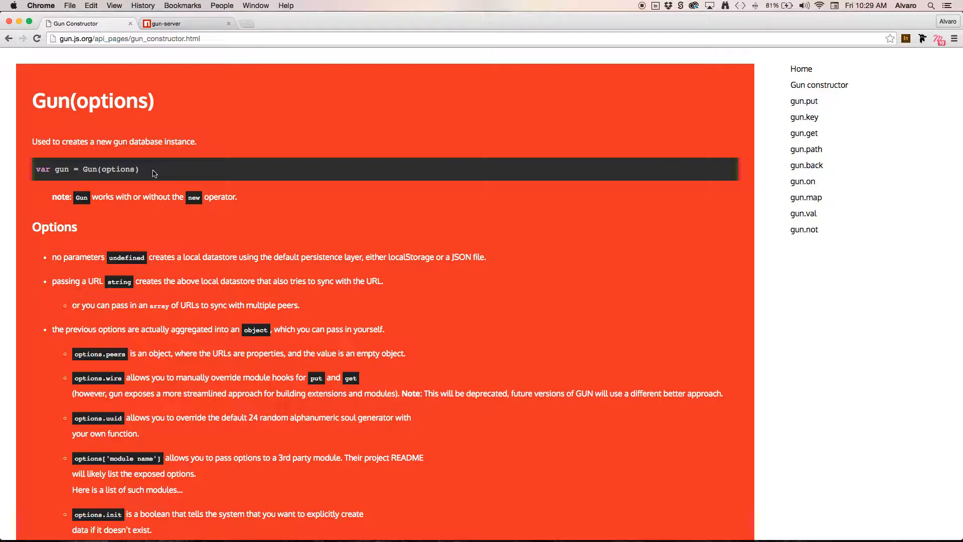
Scroll the Gun constructor docs through Examples, peer syncing, modules and advanced options.
scroll(down, 3)
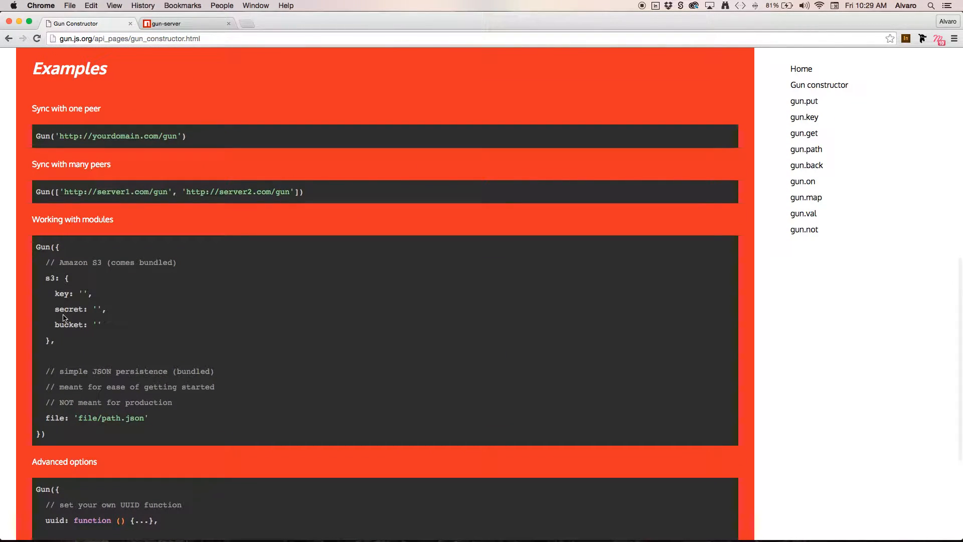
scroll(down, 3)
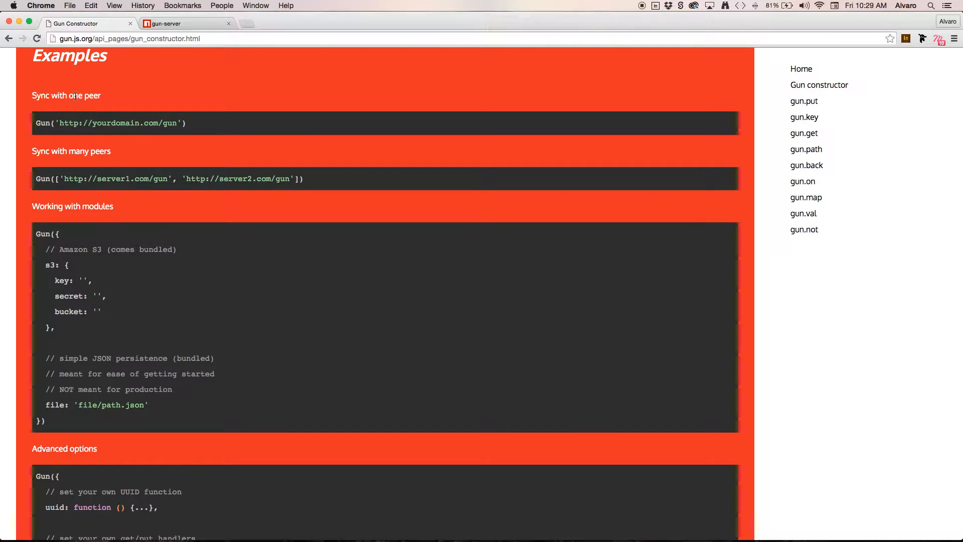
mouse_move(88, 140)
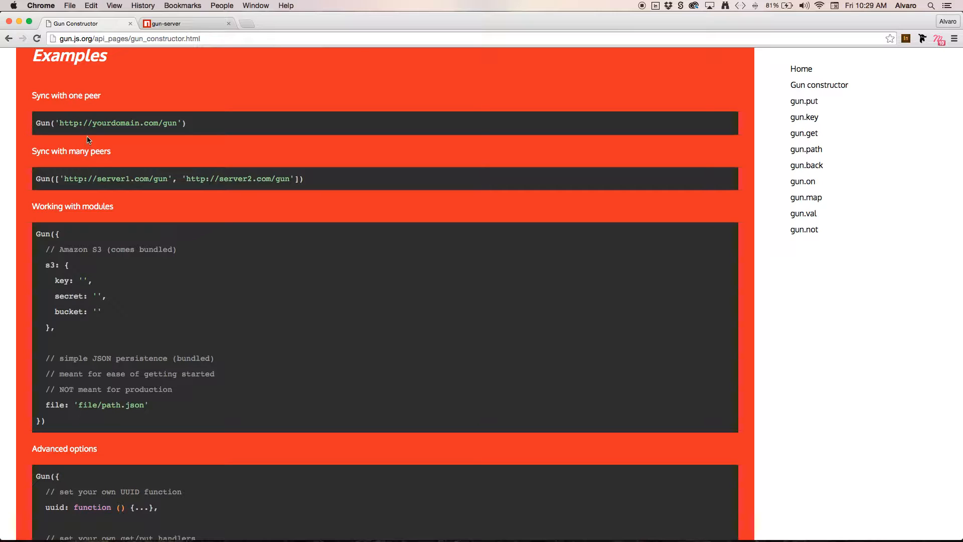
mouse_move(45, 124)
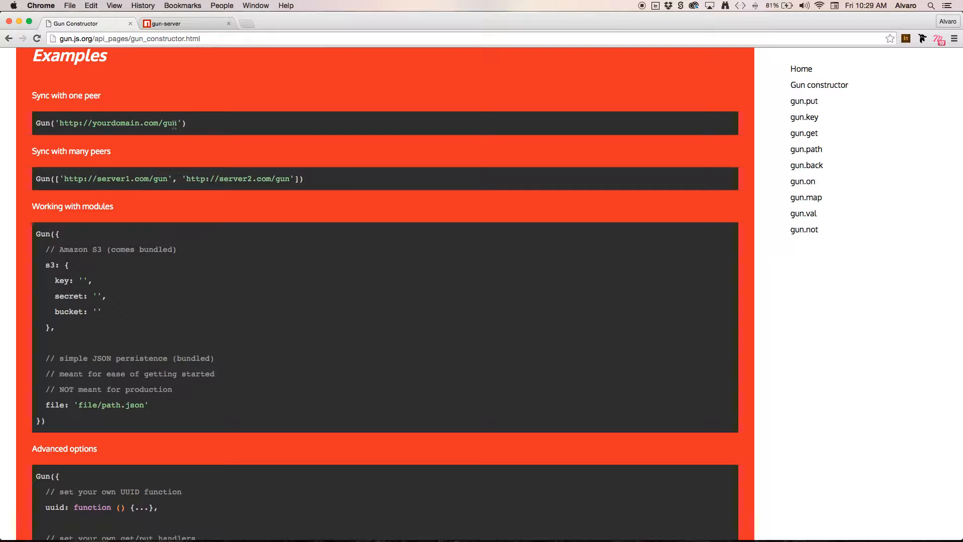
mouse_move(163, 146)
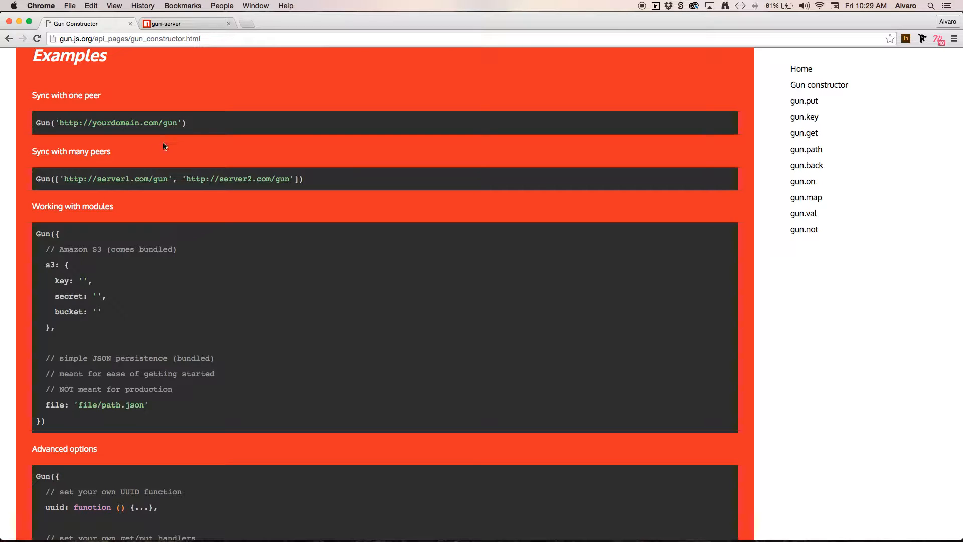
scroll(down, 3)
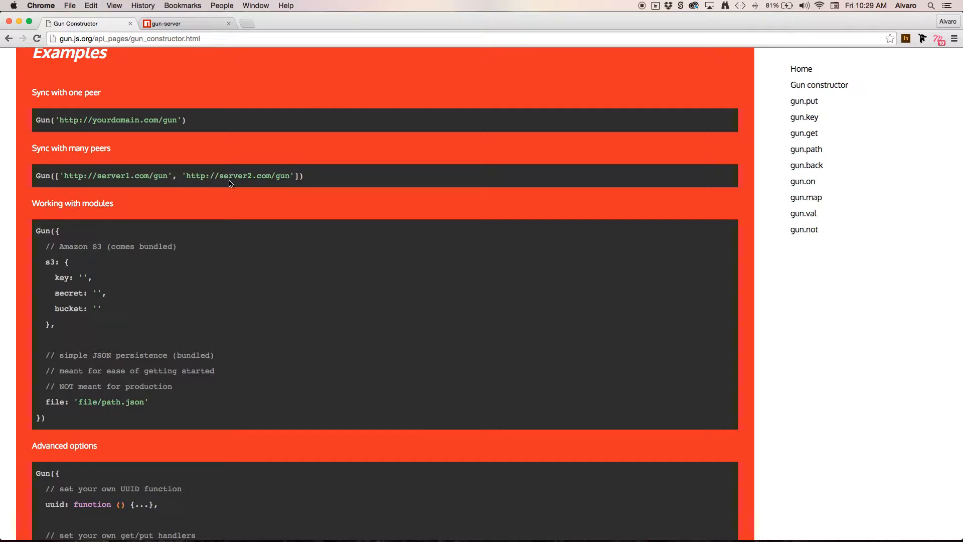
mouse_move(99, 277)
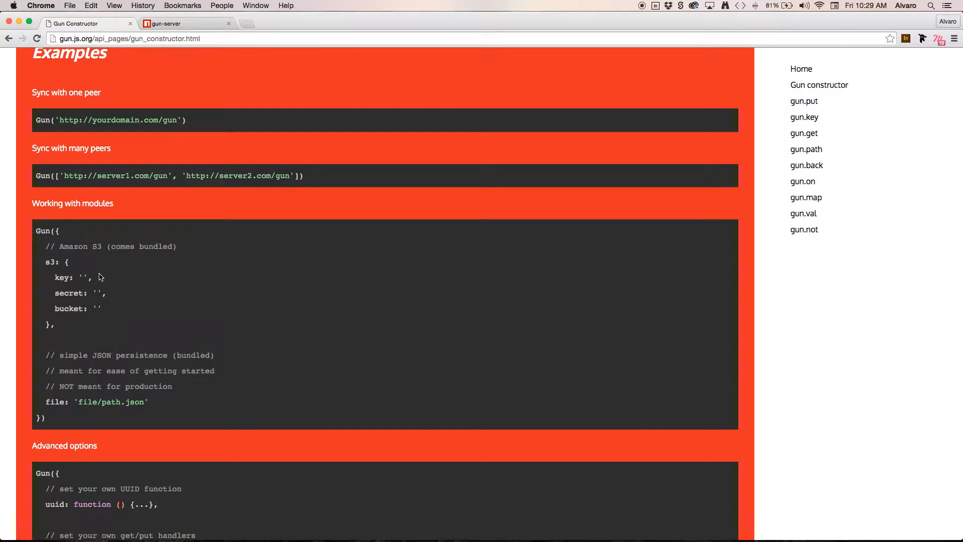
scroll(down, 3)
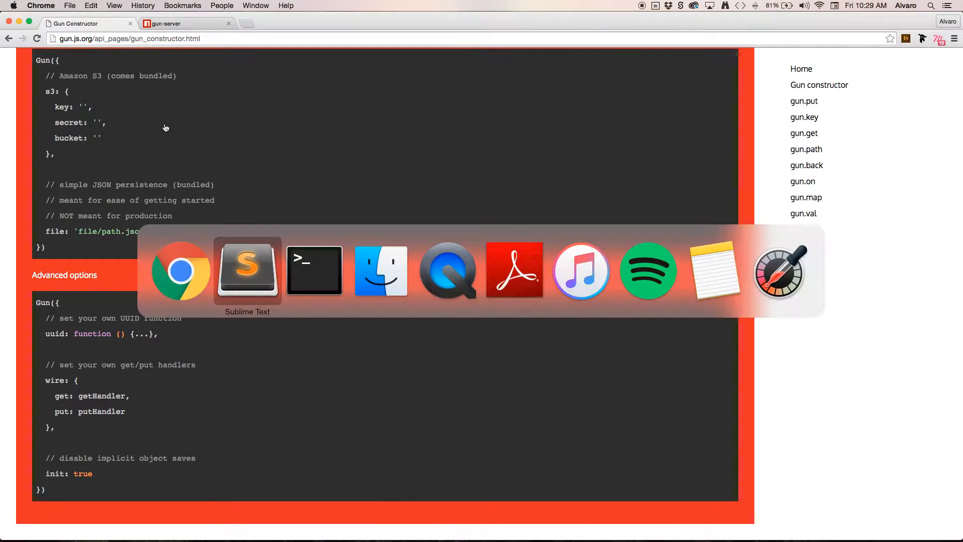
mouse_move(314, 270)
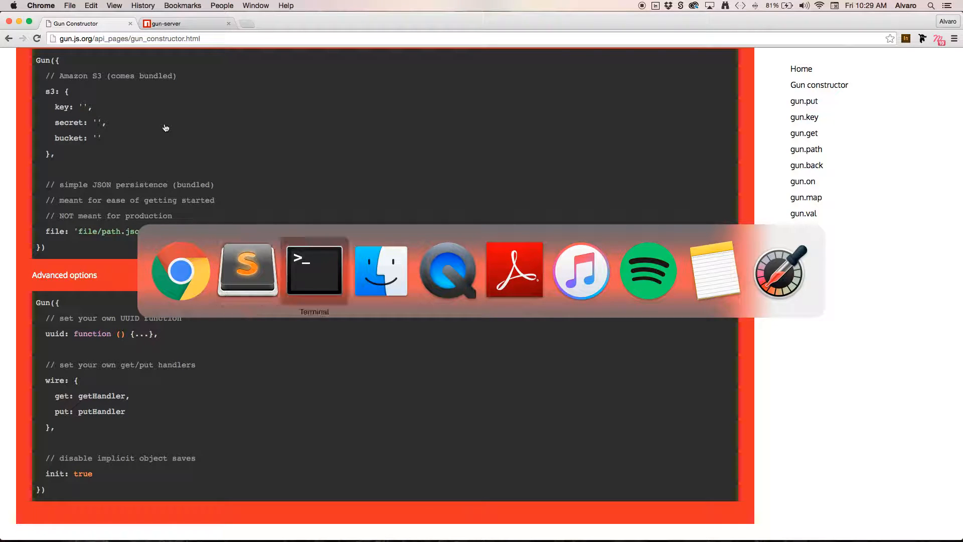
click(246, 270)
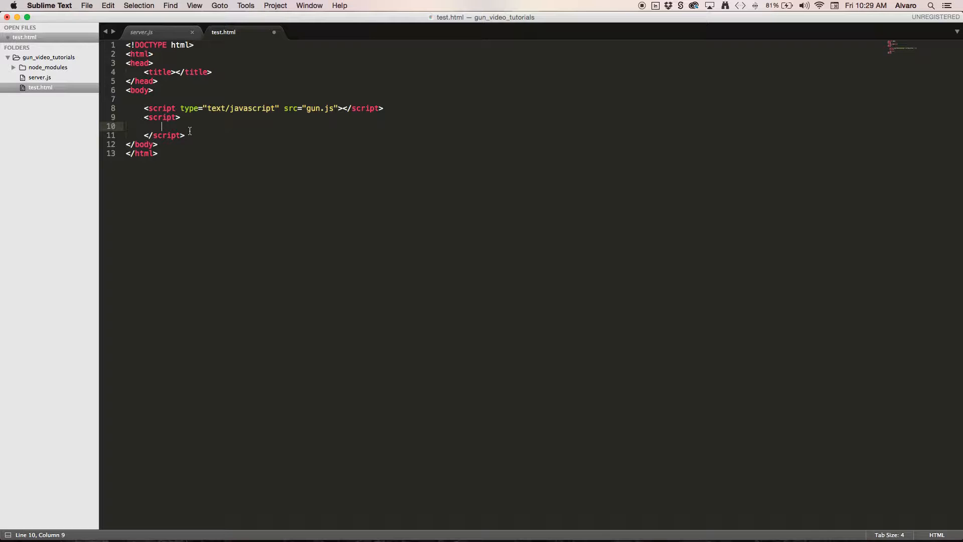
text(var)
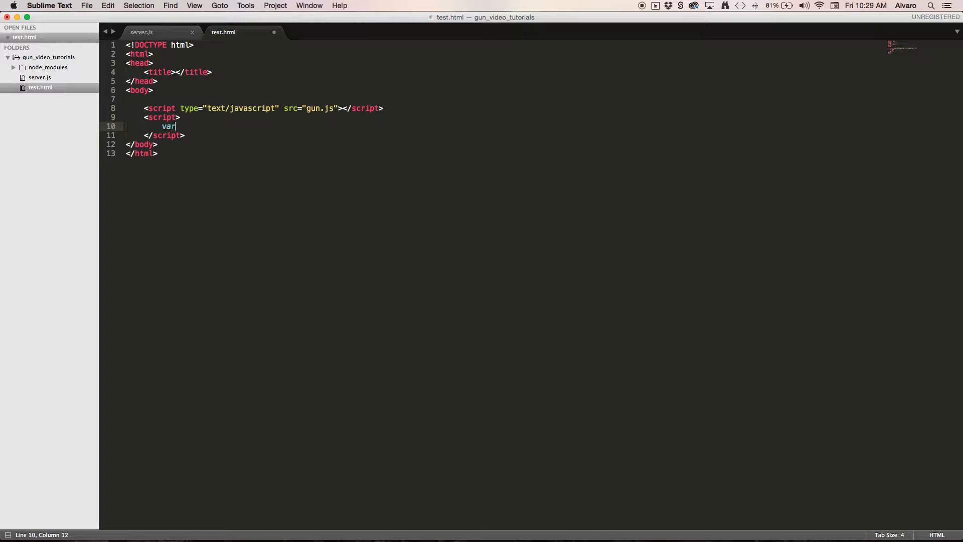
text(gun)
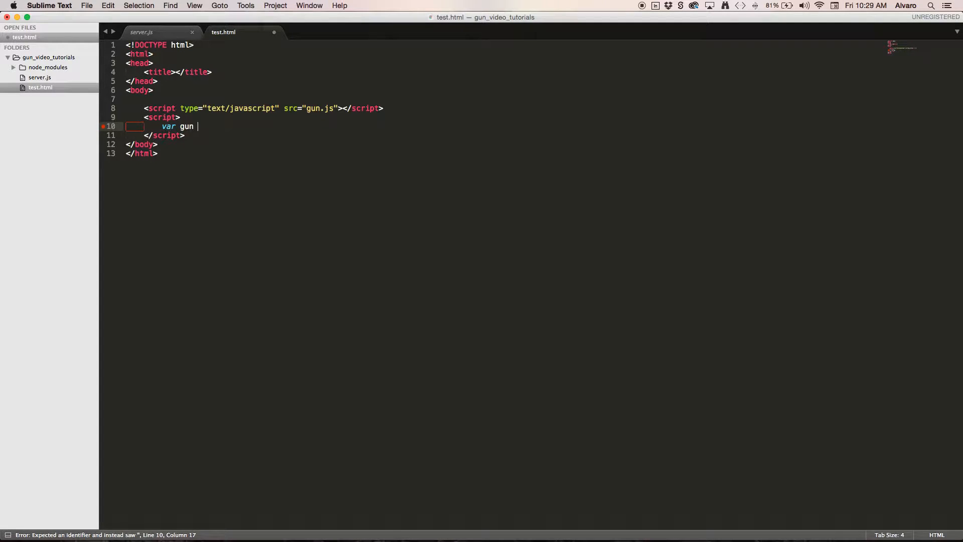
text(=)
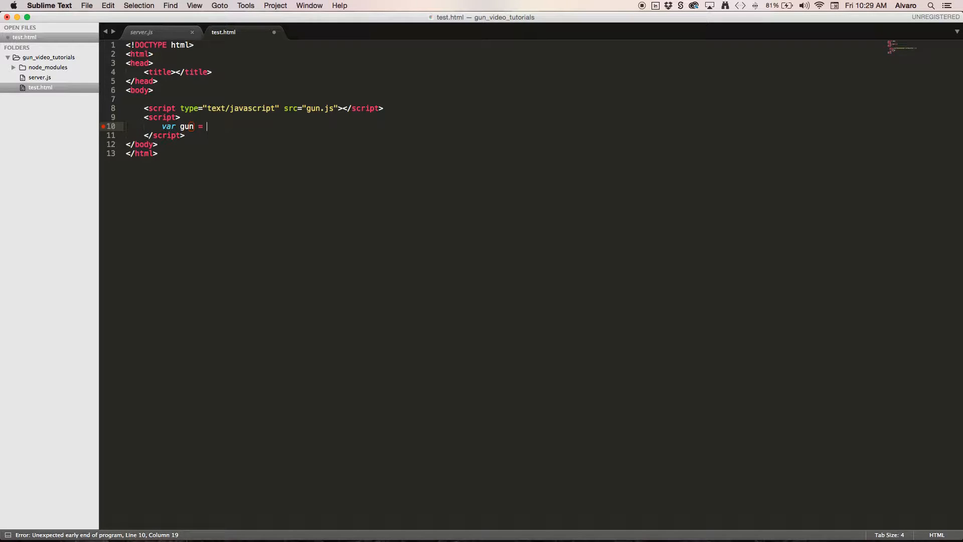
text(Gun)
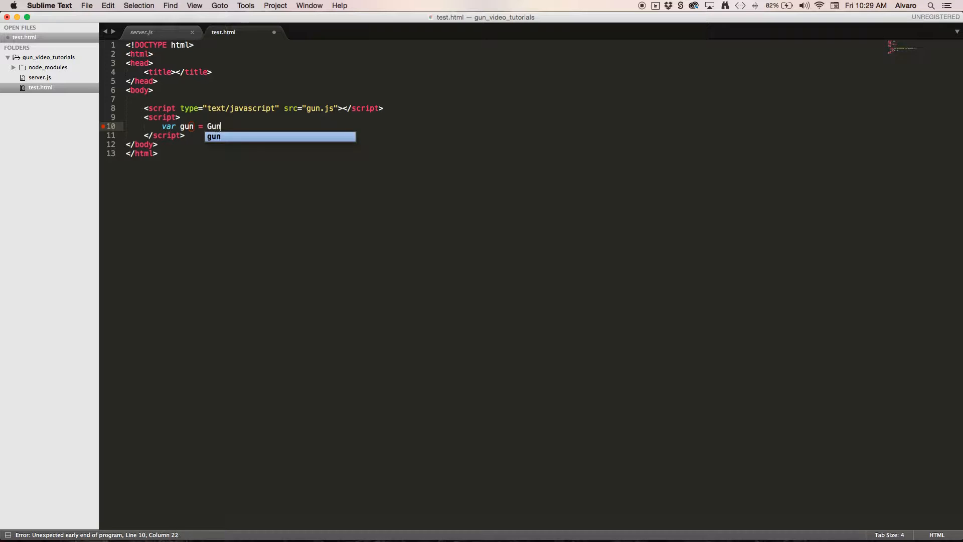
text(())
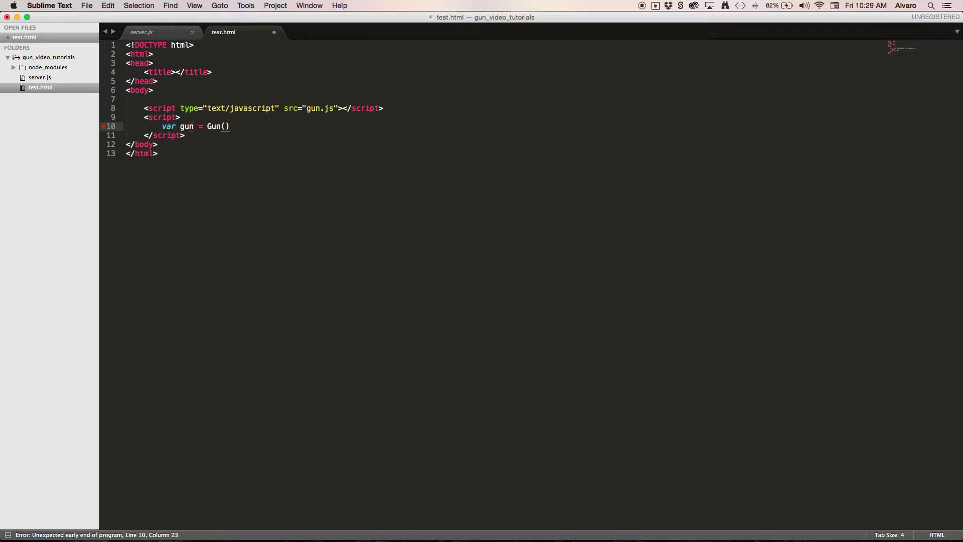
text('')
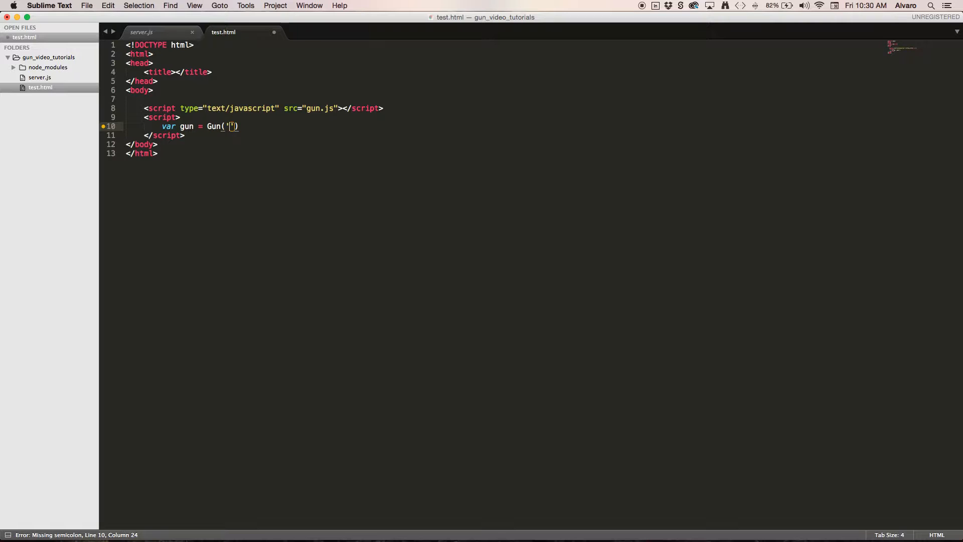
text(http:)
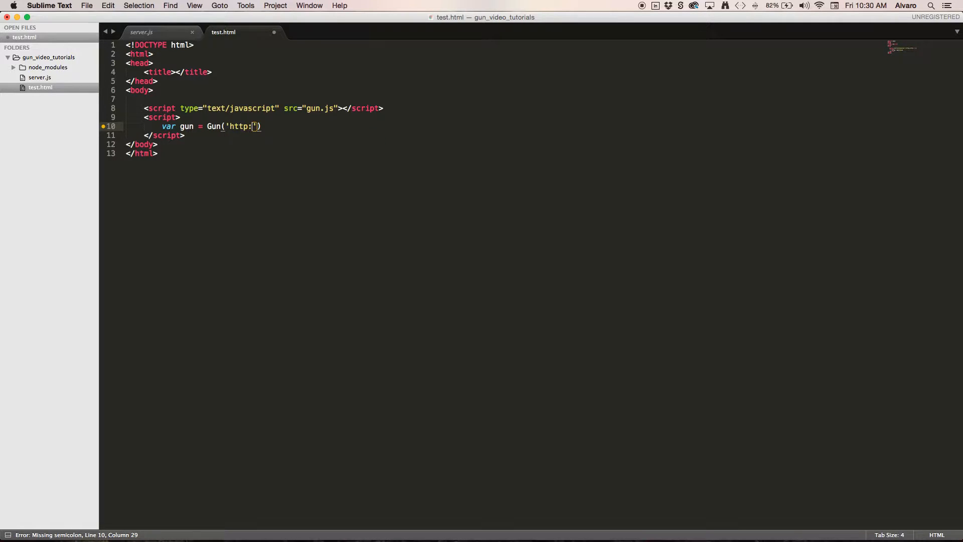
text(//)
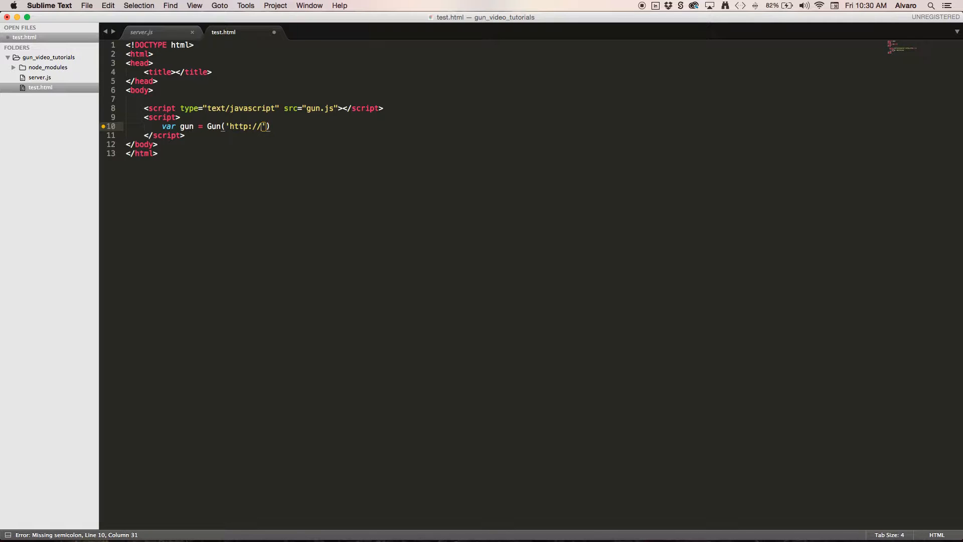
text(local)
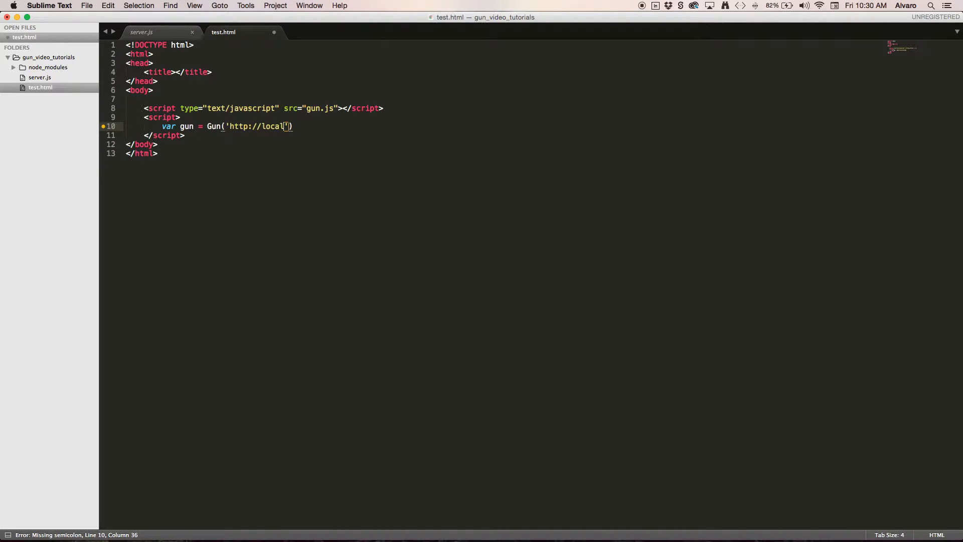
text(host:)
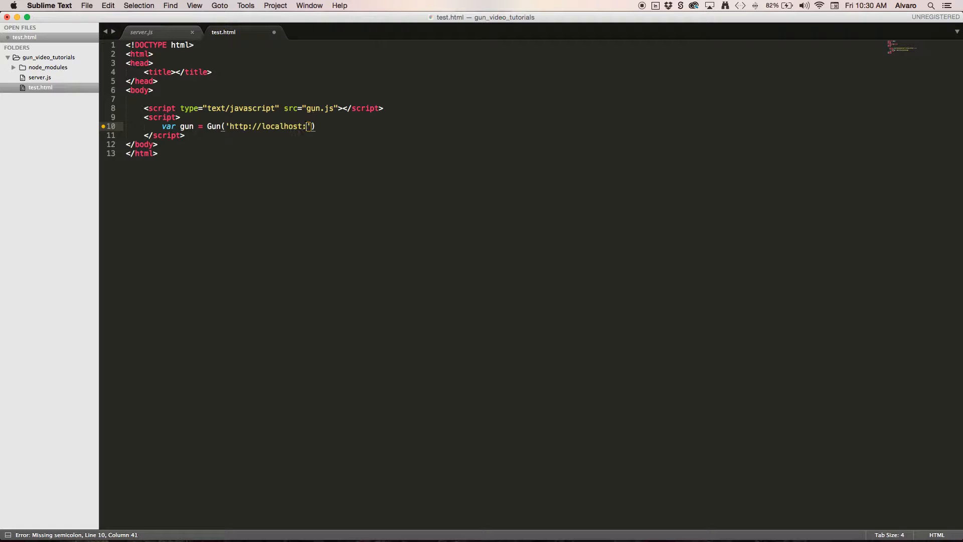
text(8)
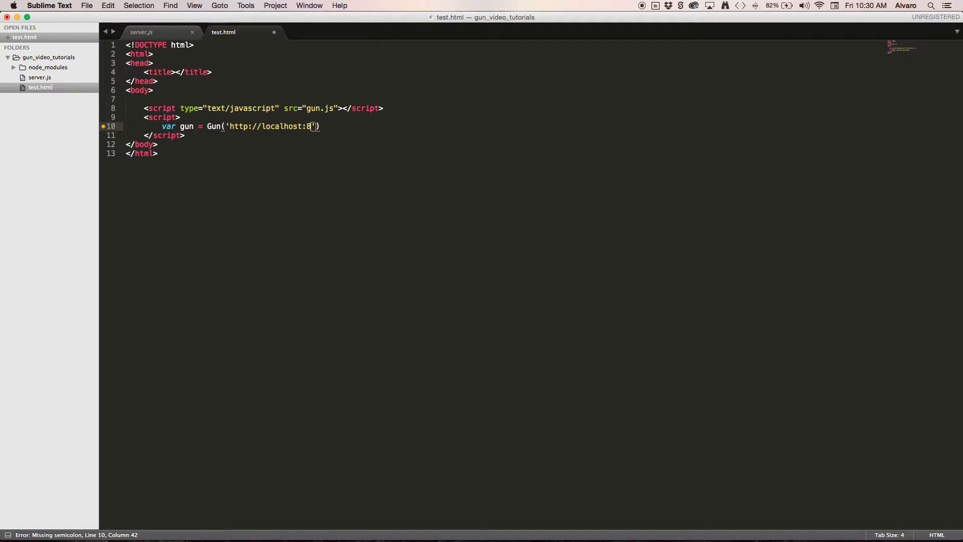
text(080/)
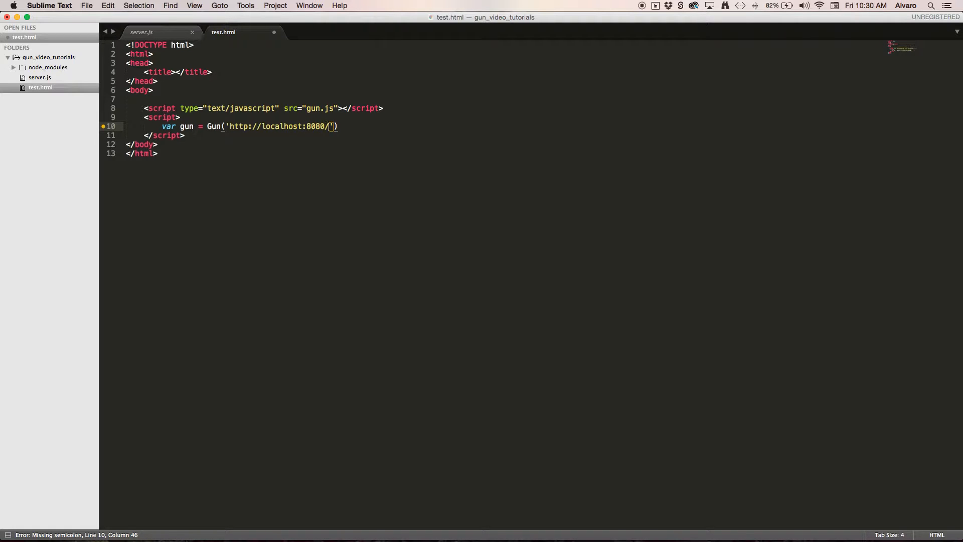
text(gun)
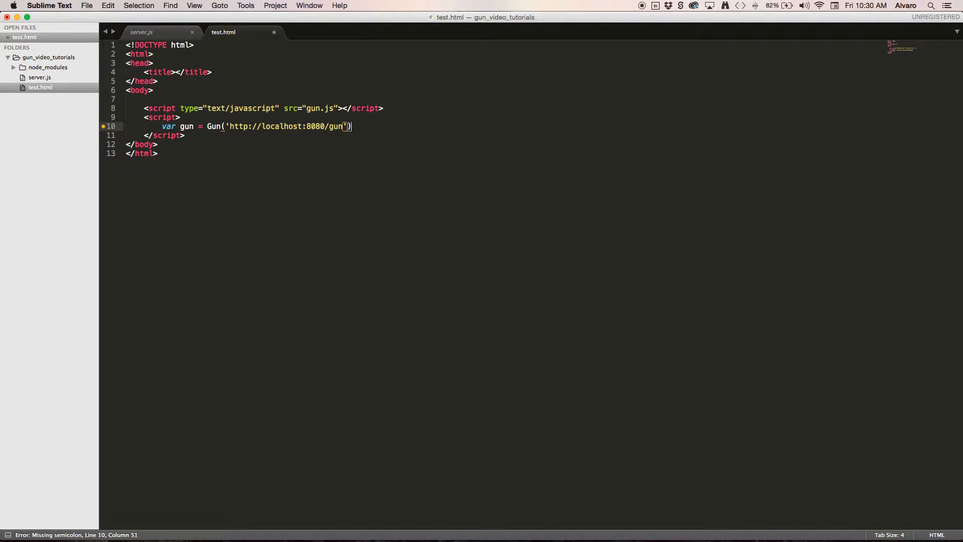
text(;)
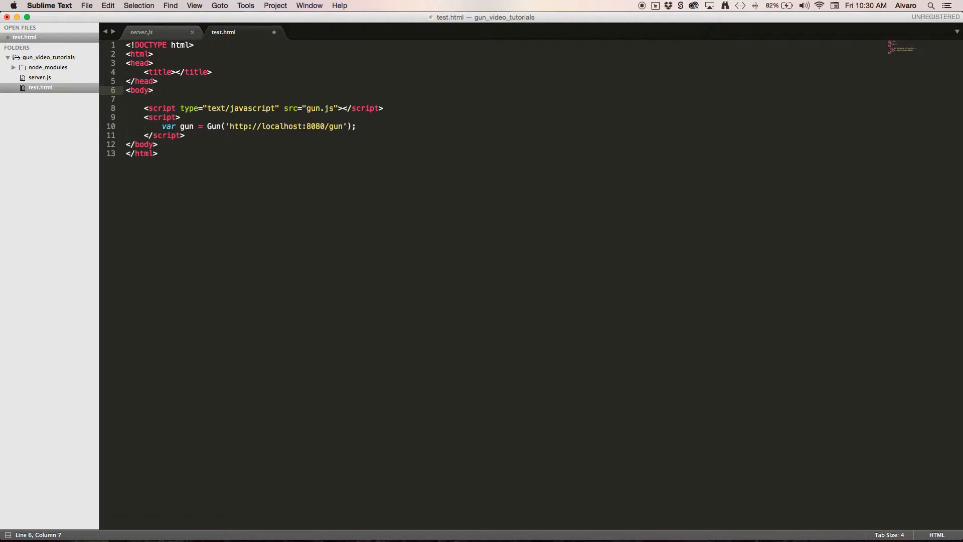
Add an <h1>HELLO WORLD</h1> heading on a new line in the body.
key(Return)
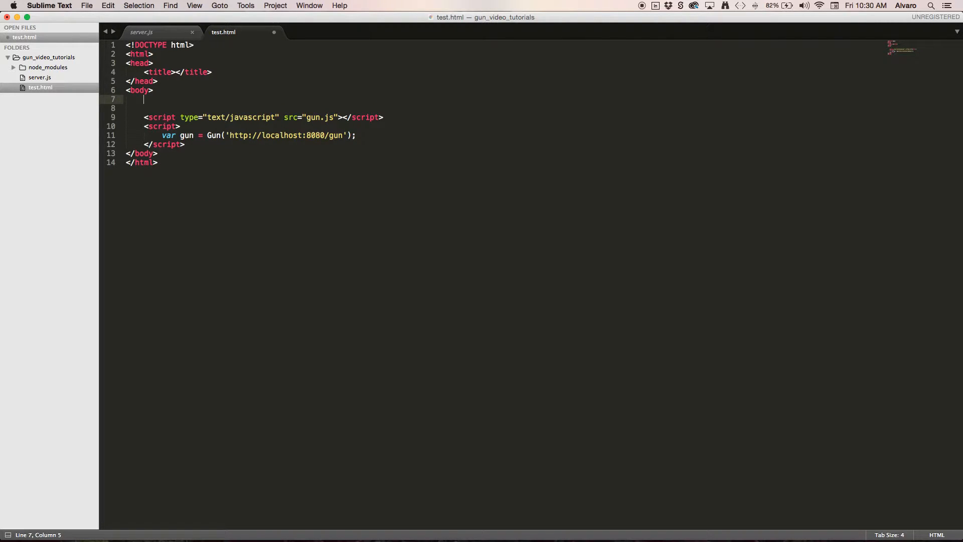
text(<h1></h1>)
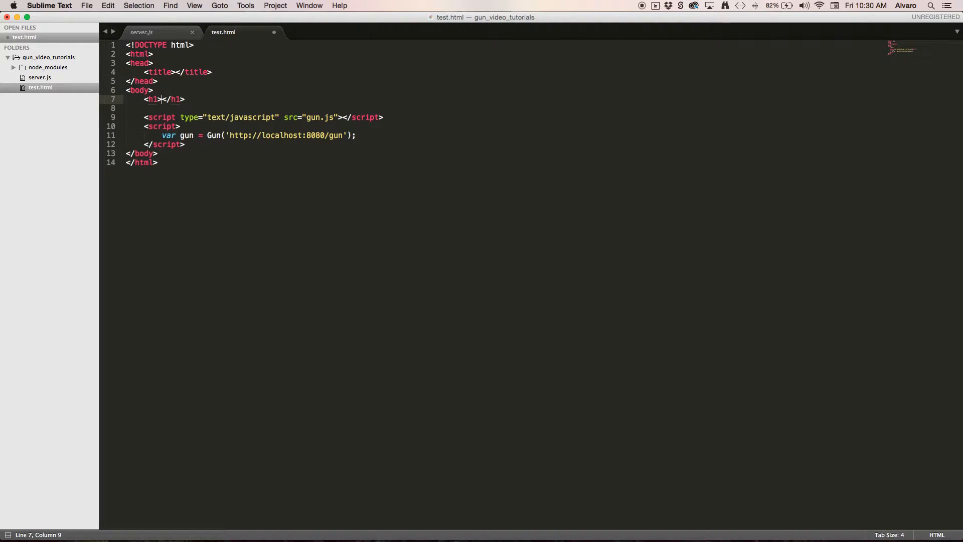
text(HELLO WORLD)
text(co)
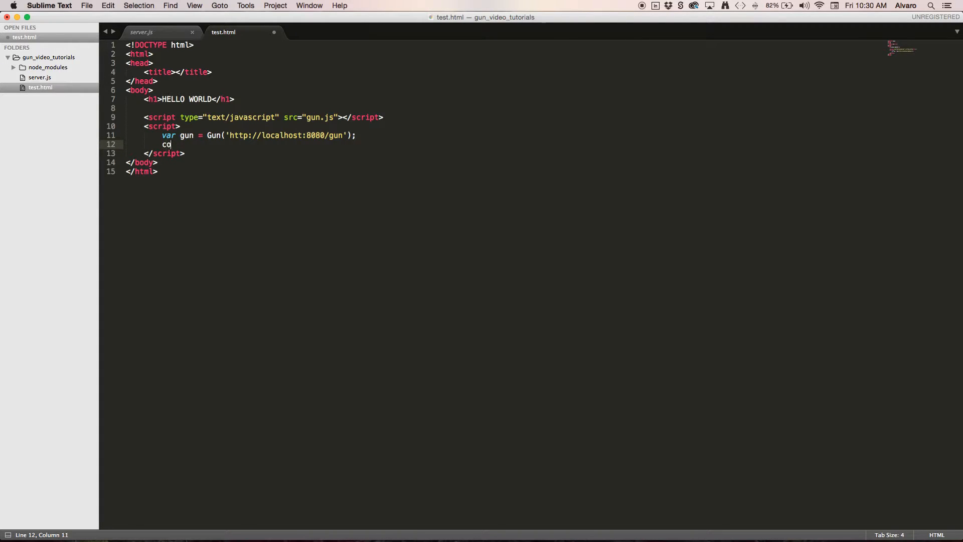
Add console.log(gun); below the Gun line and save test.html.
text(nsole.)
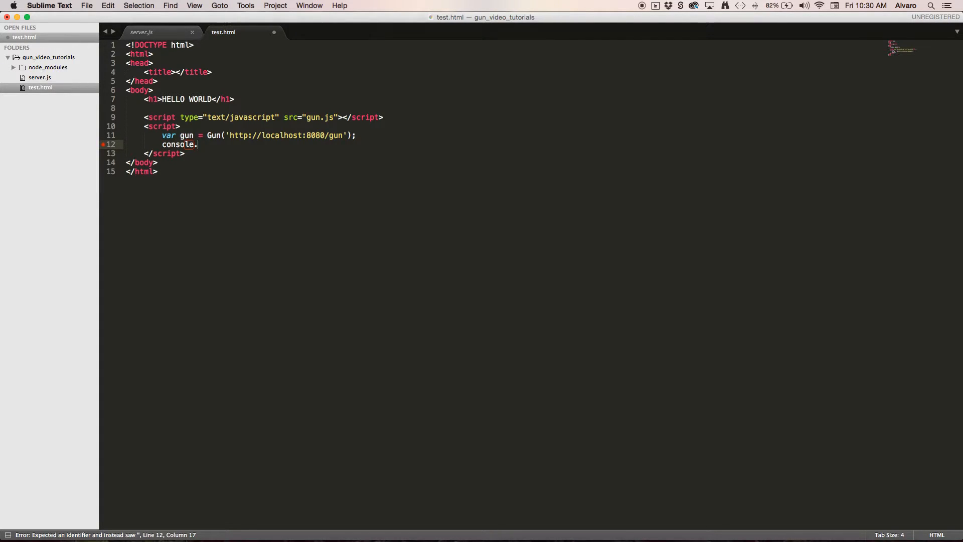
text(gun())
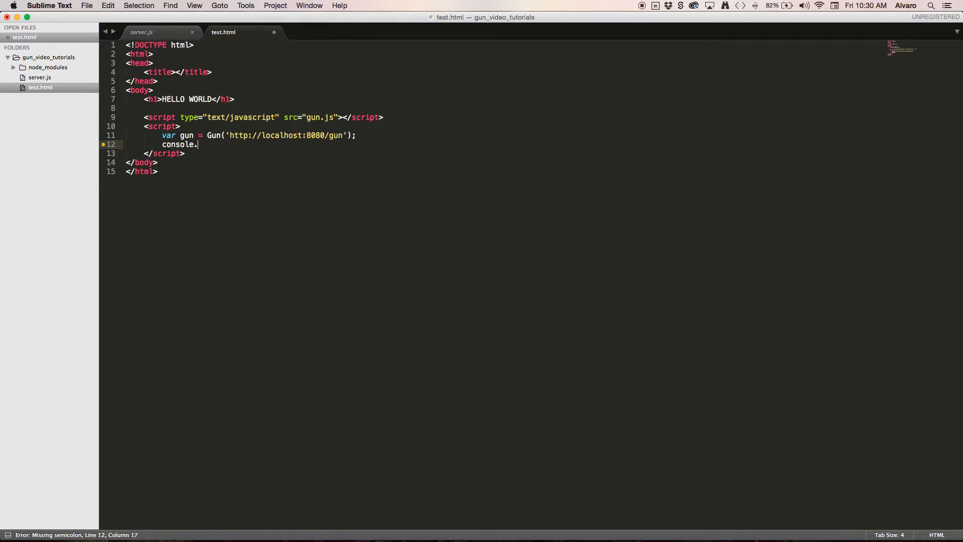
text(log(gun);)
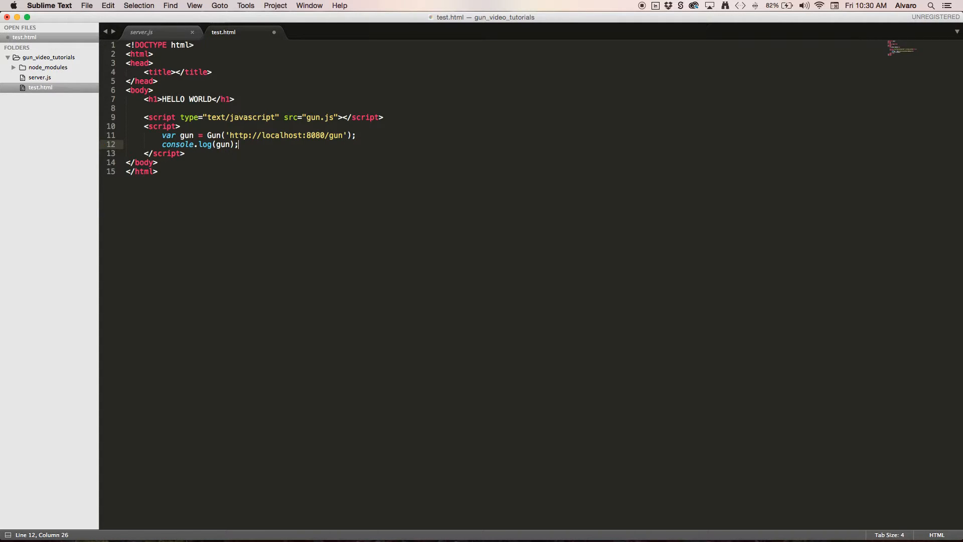
key(cmd+s)
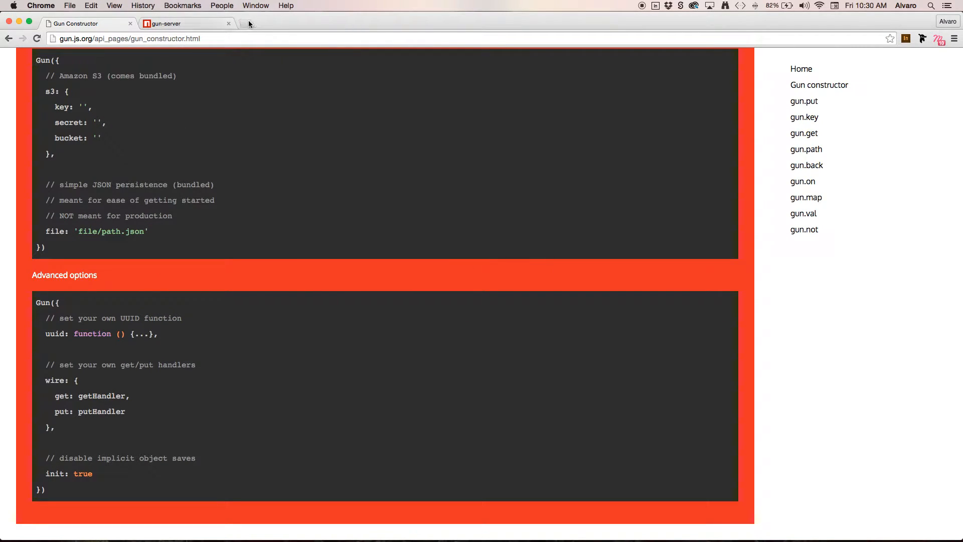
Load localhost:8080/test.html in a new Chrome tab to show HELLO WORLD.
click(247, 23)
text(localhost:5000)
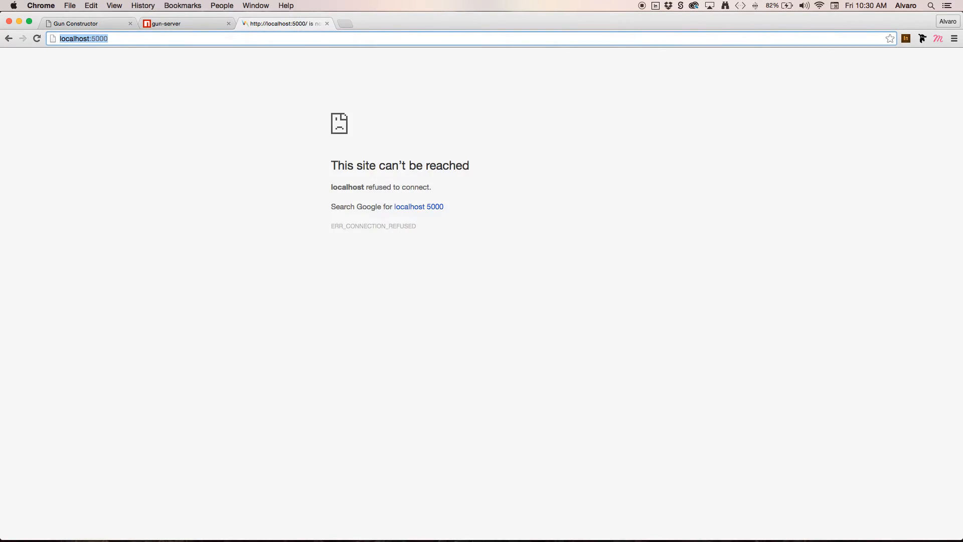
click(113, 39)
text(8080/)
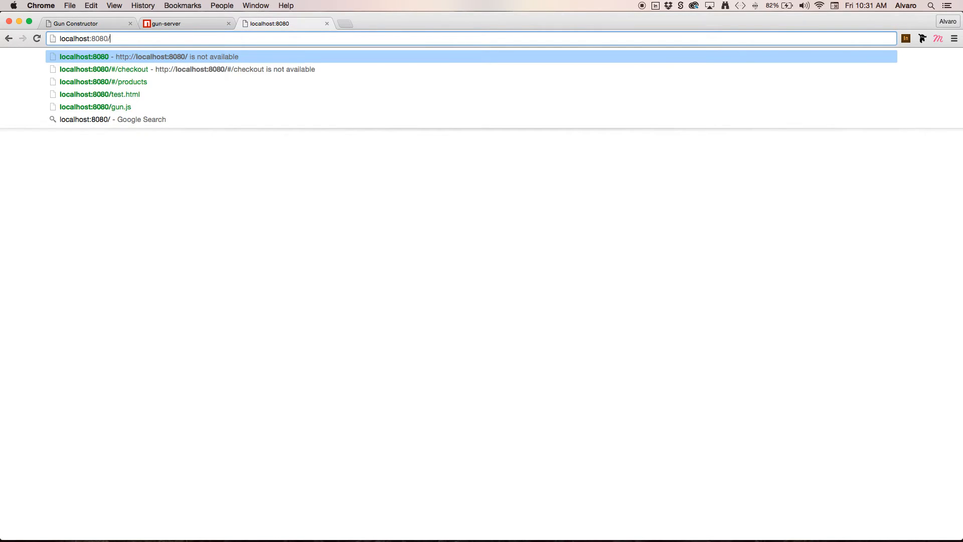
text(test.html)
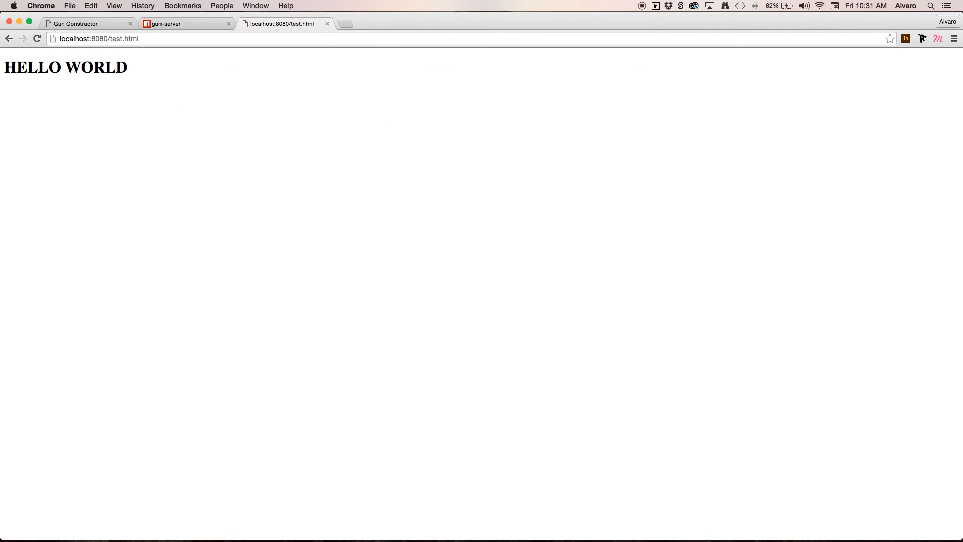
click(115, 5)
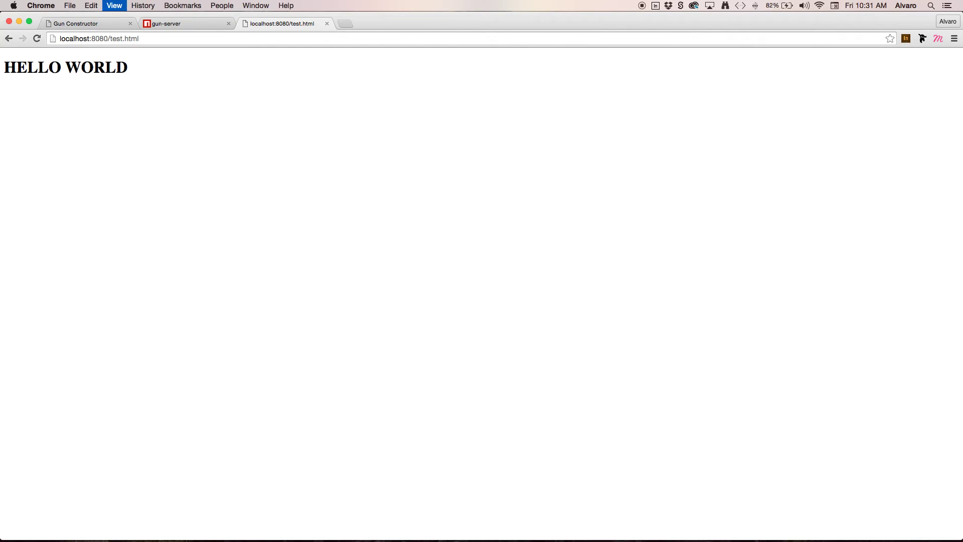
Open the console, expand the logged Gun object and its back property, then collapse it.
key(F12)
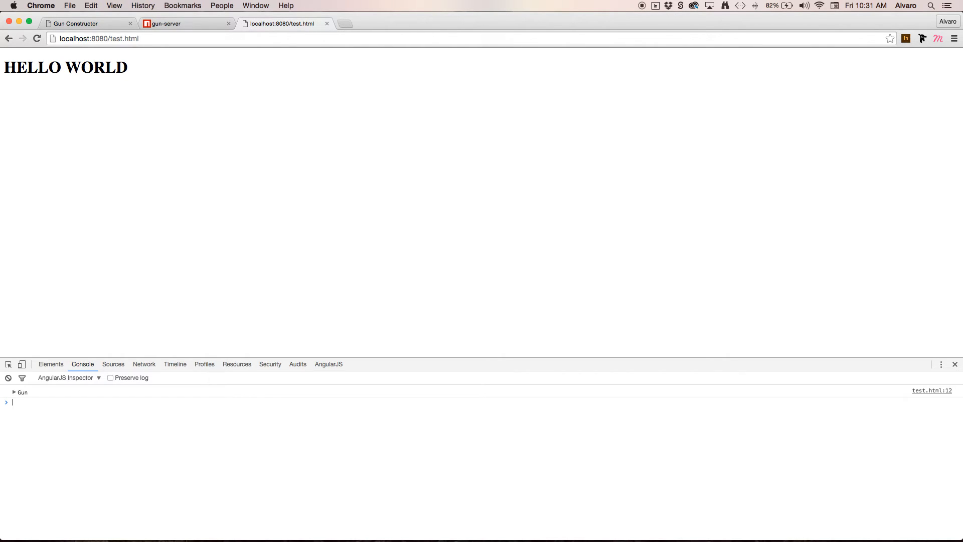
mouse_move(57, 398)
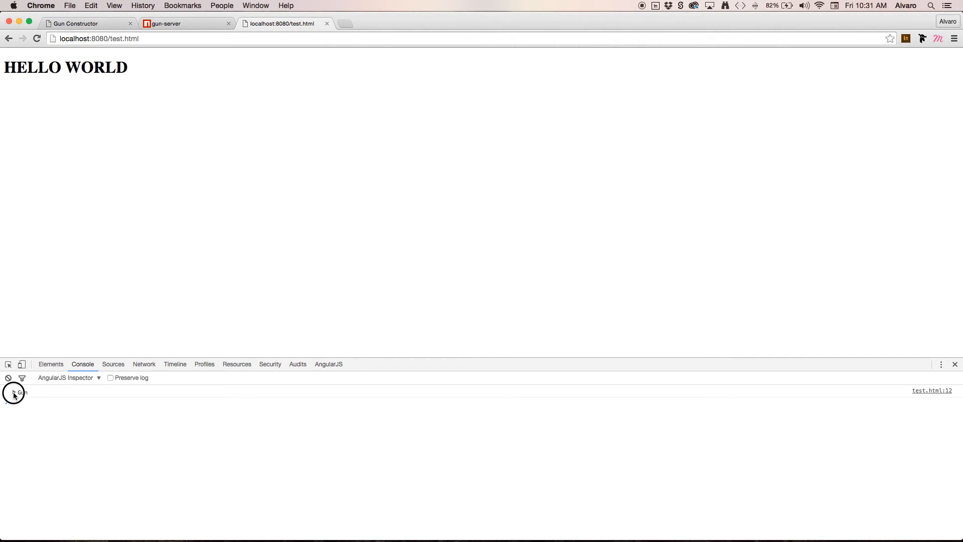
click(12, 392)
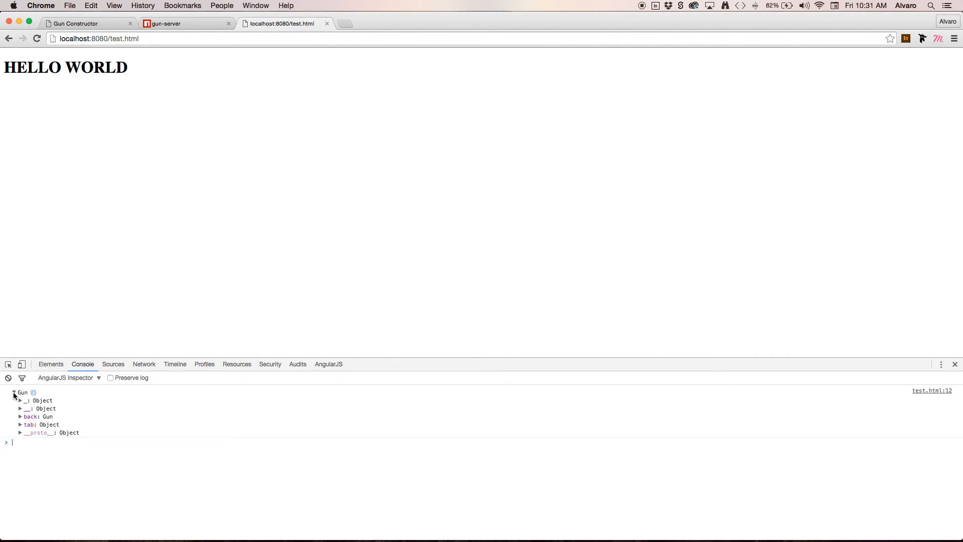
click(16, 416)
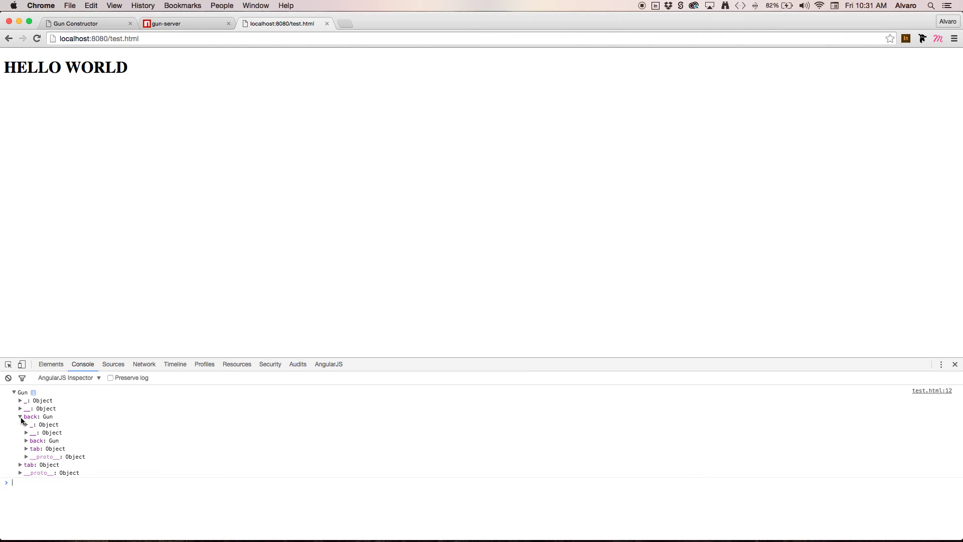
click(15, 393)
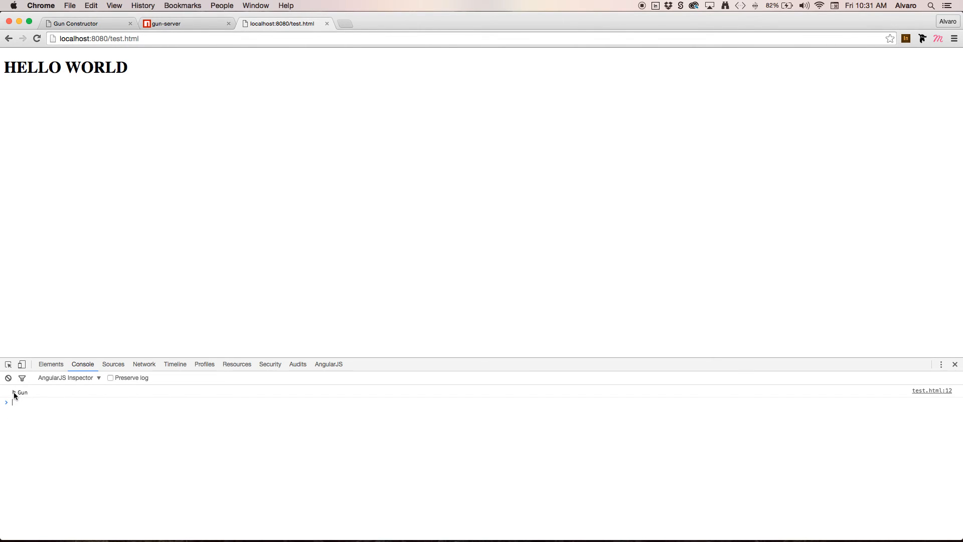